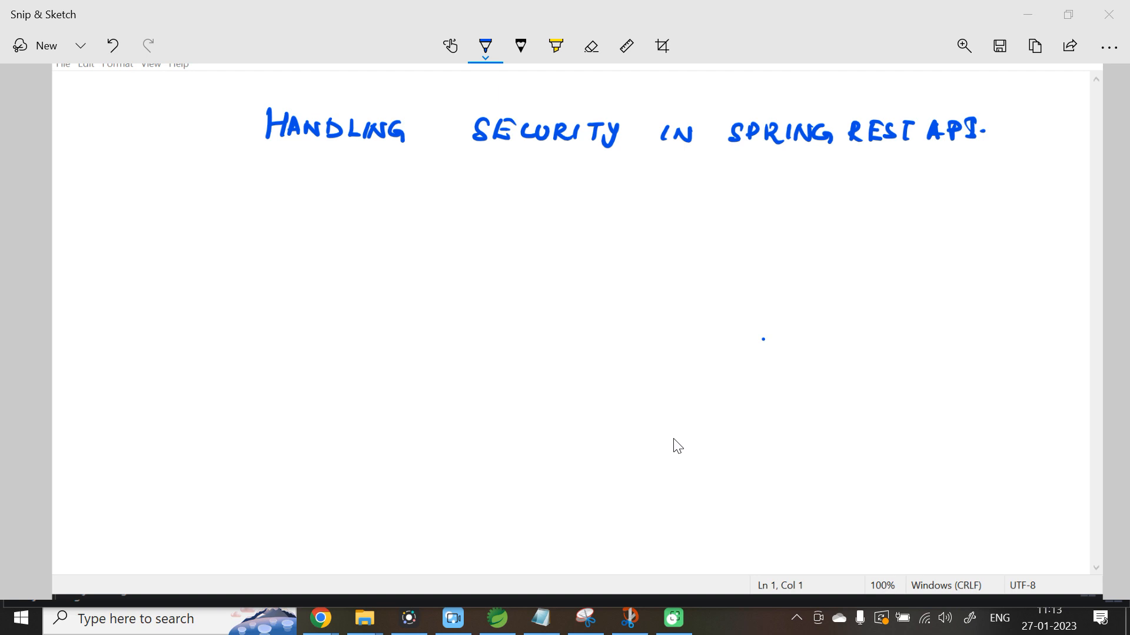
{"action": "mouse_move", "coordinate": [682, 449]}
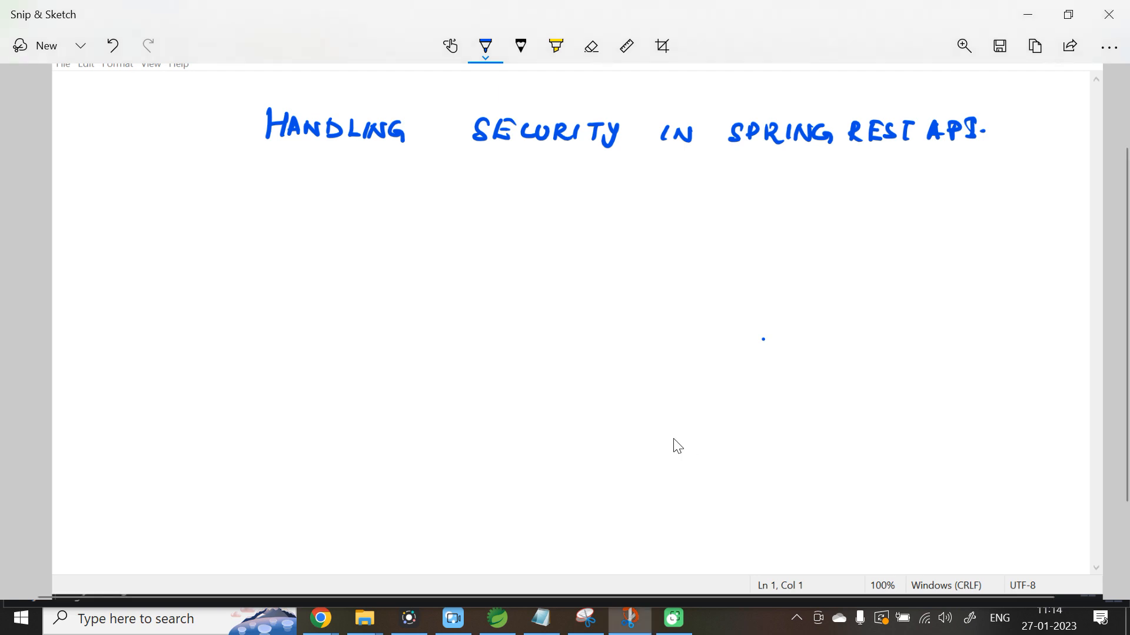
Handwrite '1) Spring-security' under the Handling Security in Spring REST APIs title
{"action": "left_click_drag", "start_coordinate": [201, 220], "coordinate": [201, 245]}
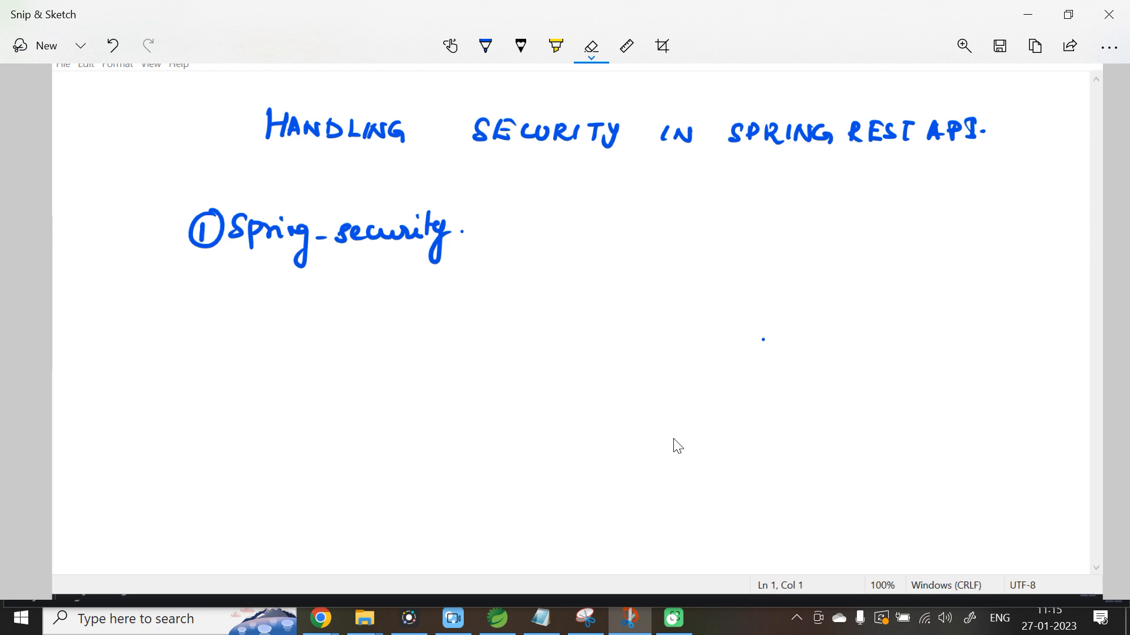
Switch to the pen and sketch a login box with Username and Password fields
{"action": "left_click", "coordinate": [483, 46]}
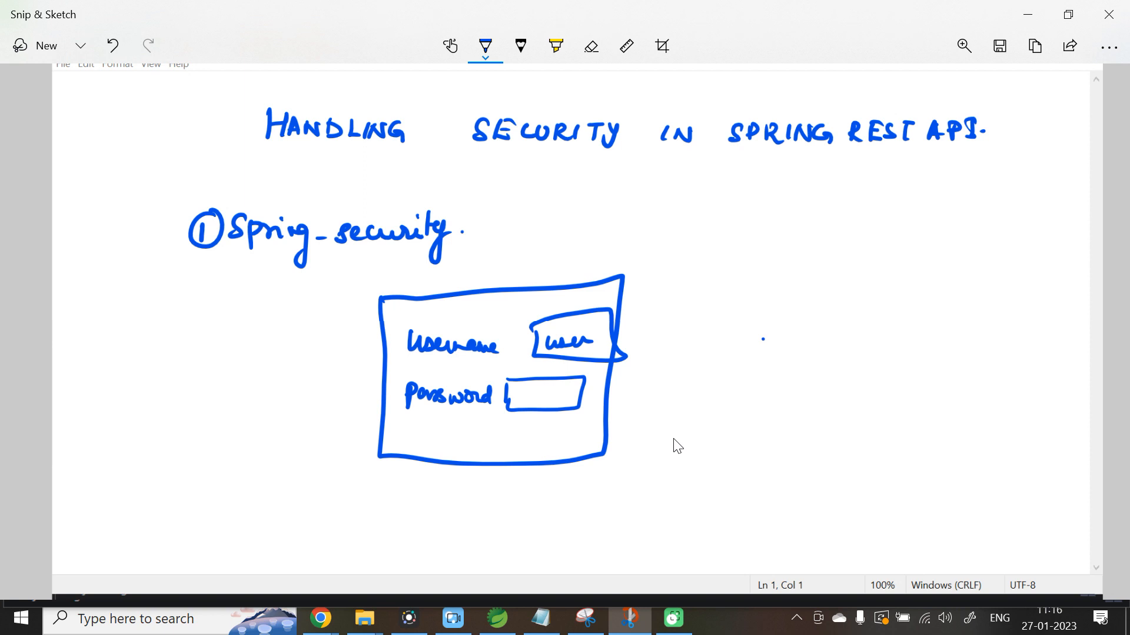
{"action": "mouse_move", "coordinate": [623, 548]}
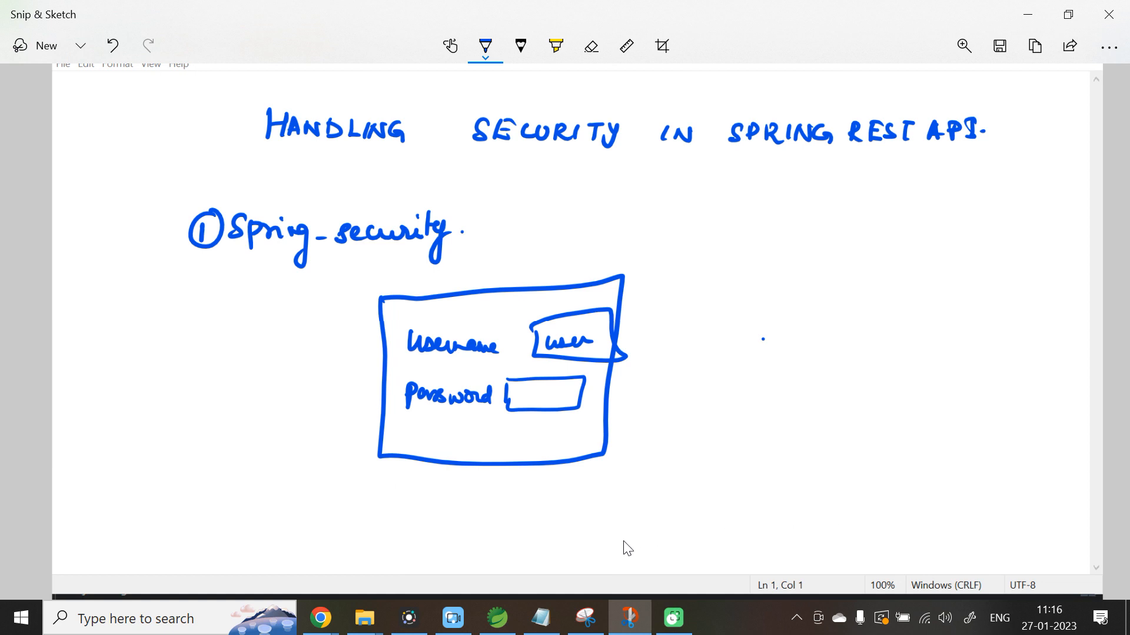
Start a new Spring Starter Project named spring-security-basic
{"action": "left_click", "coordinate": [496, 617]}
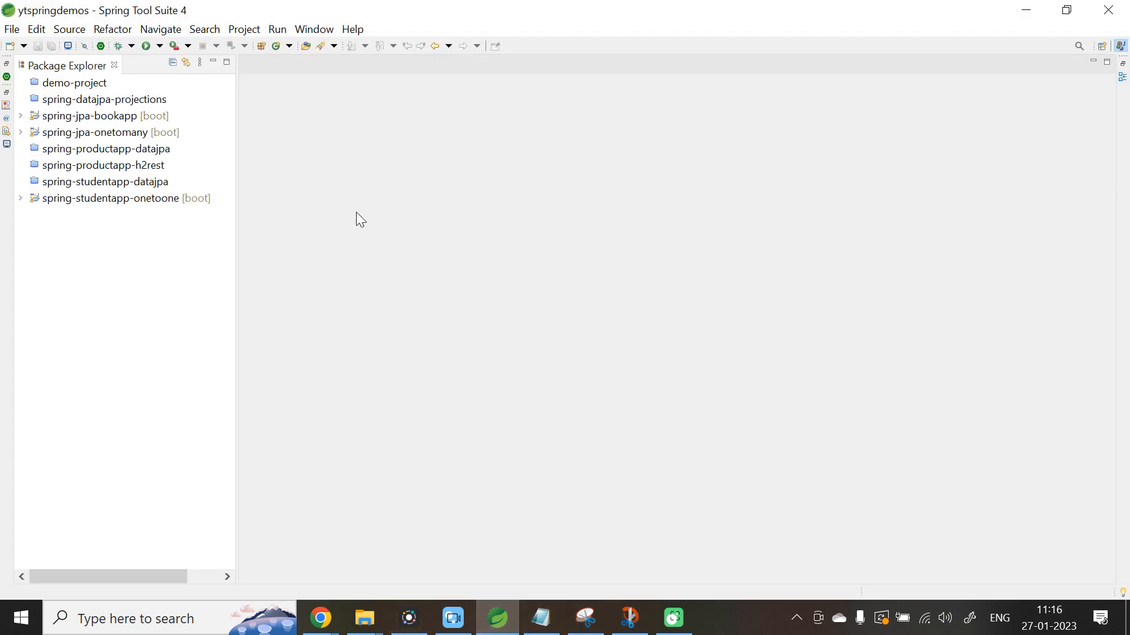
{"action": "left_click", "coordinate": [10, 29]}
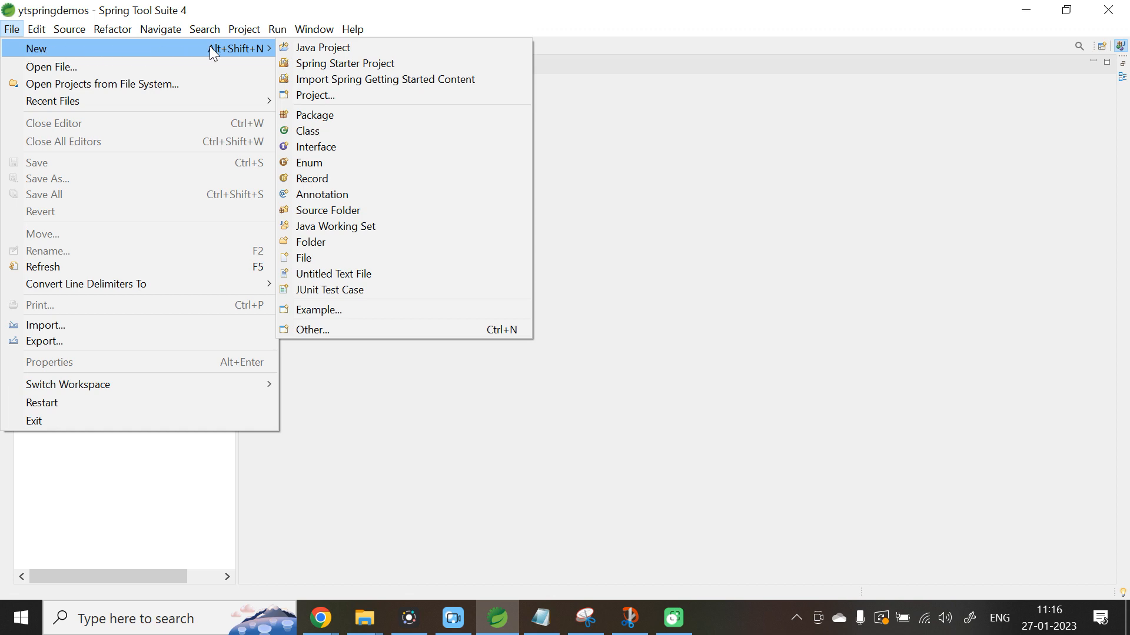
{"action": "left_click", "coordinate": [345, 64]}
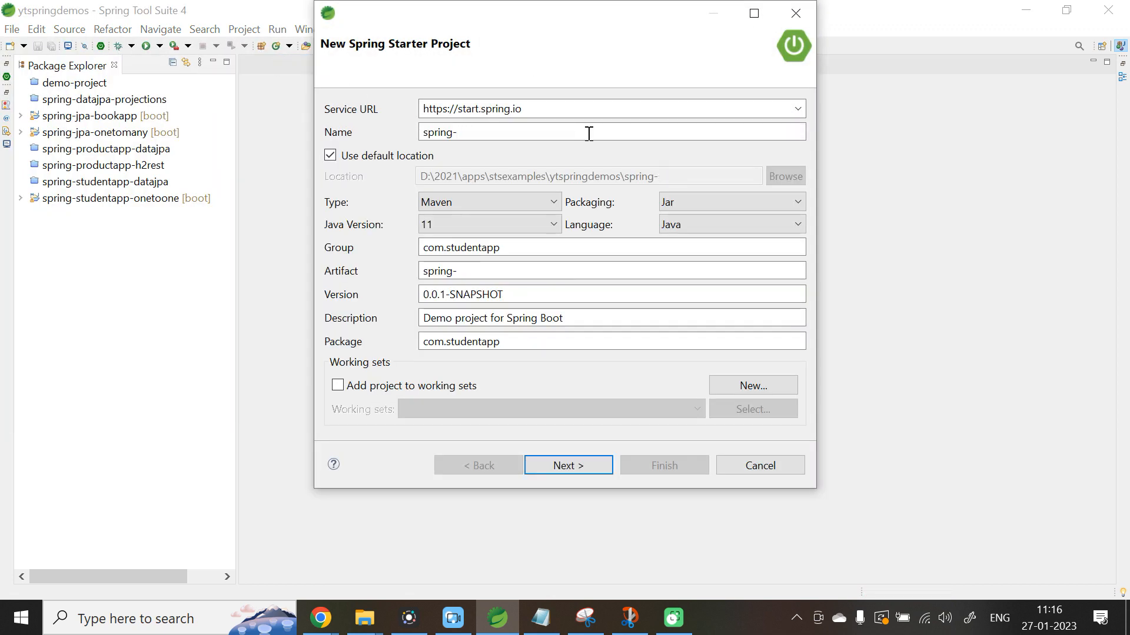
{"action": "type", "text": "secur"}
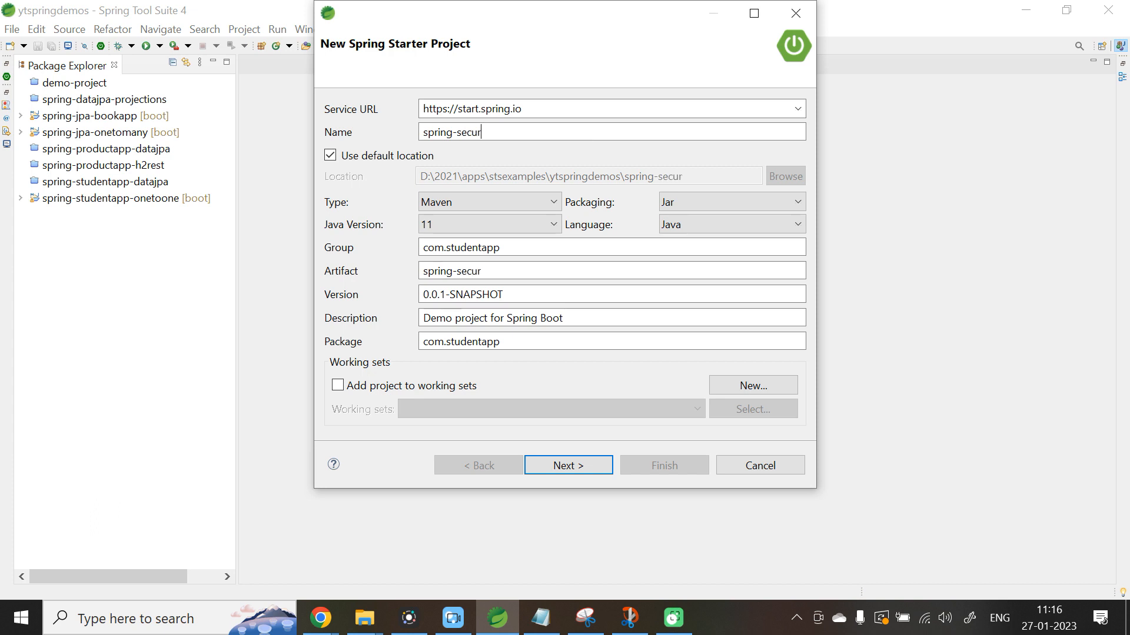
{"action": "type", "text": "ity-bas"}
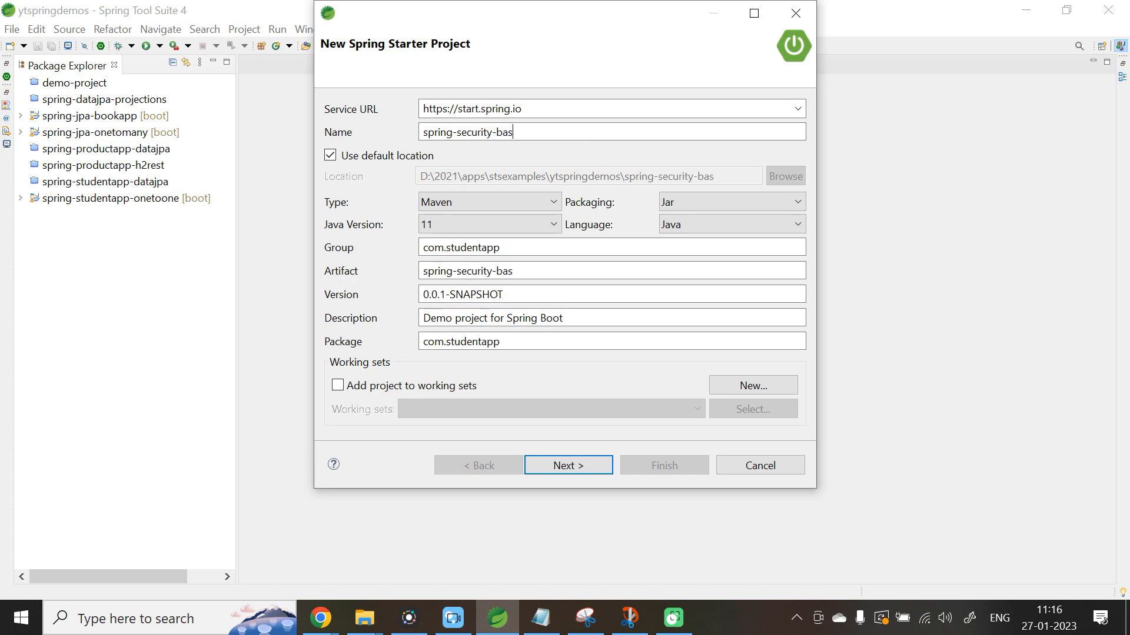
{"action": "type", "text": "ic"}
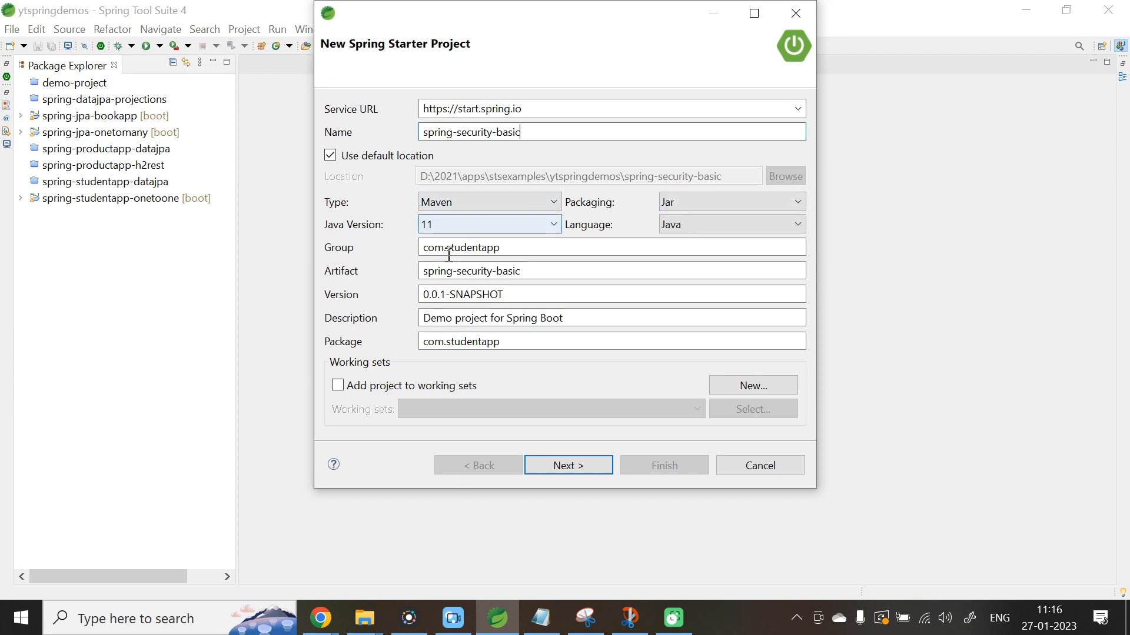
Change the group and package from studentapp to com.greetapp
{"action": "double_click", "coordinate": [475, 247]}
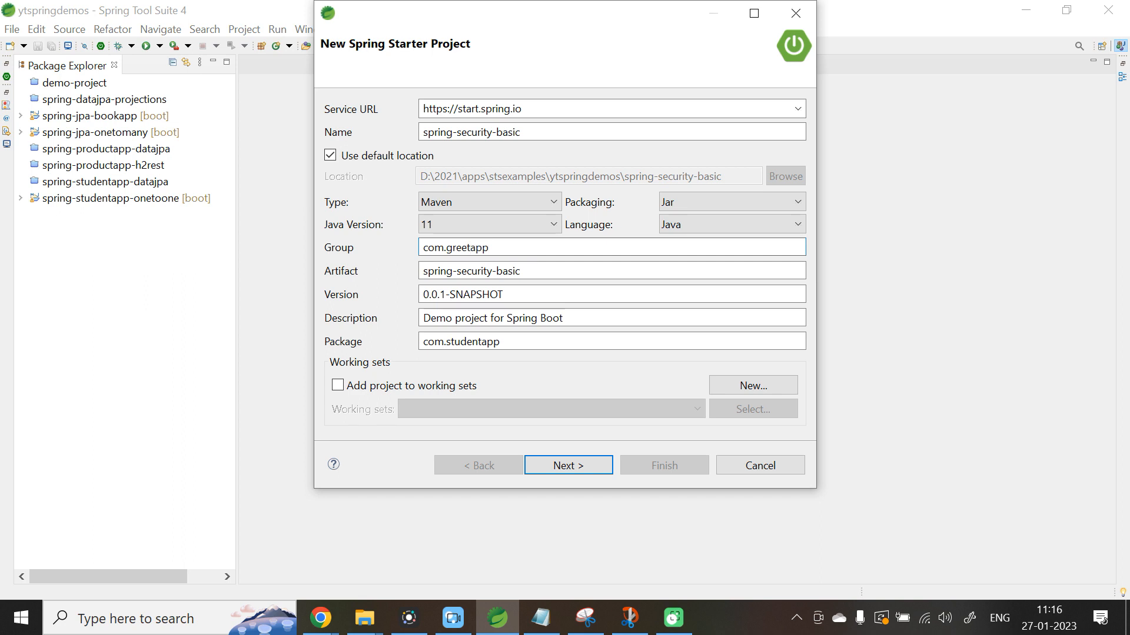
{"action": "double_click", "coordinate": [473, 341]}
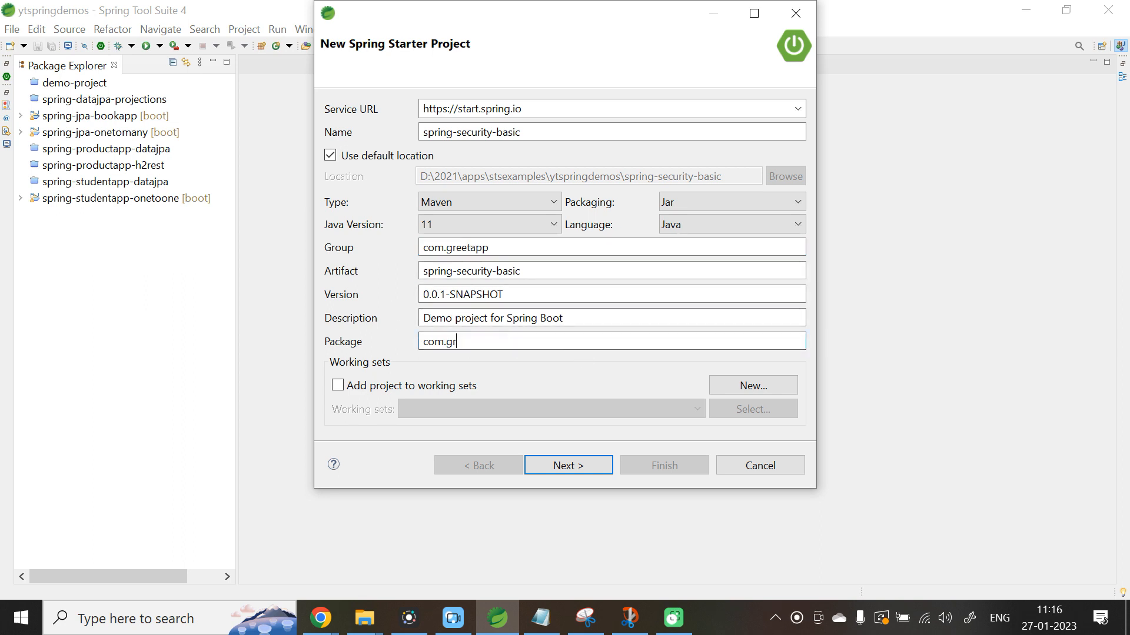
{"action": "type", "text": "eetapp"}
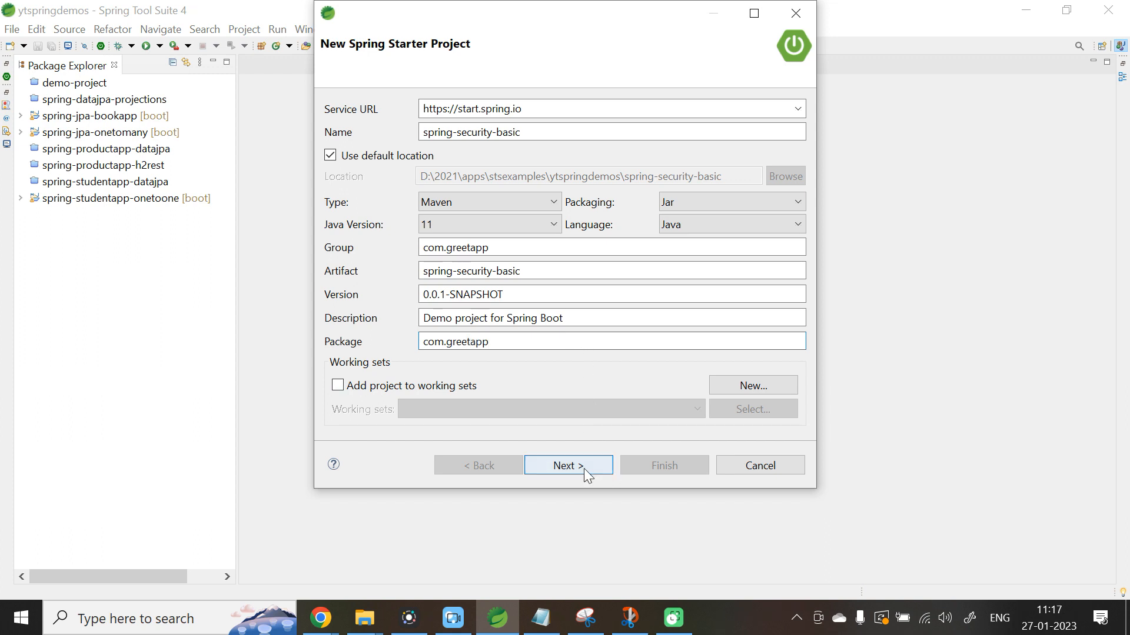
Add Spring Web and Spring Security dependencies on Spring Boot 2.7.8 and finish the project
{"action": "left_click", "coordinate": [566, 465]}
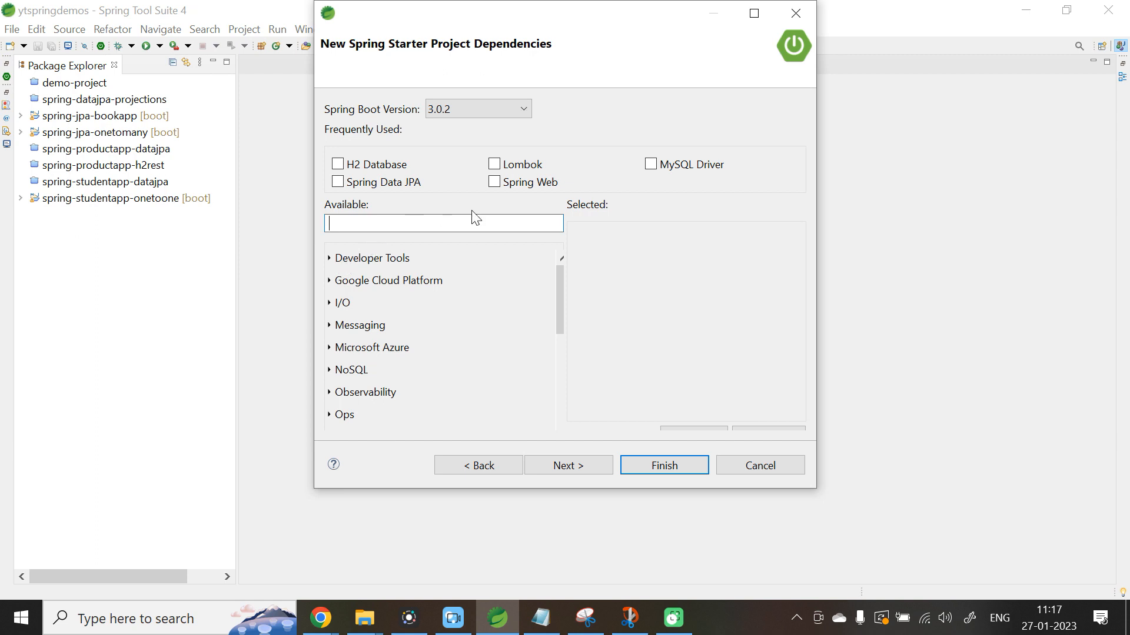
{"action": "mouse_move", "coordinate": [493, 181]}
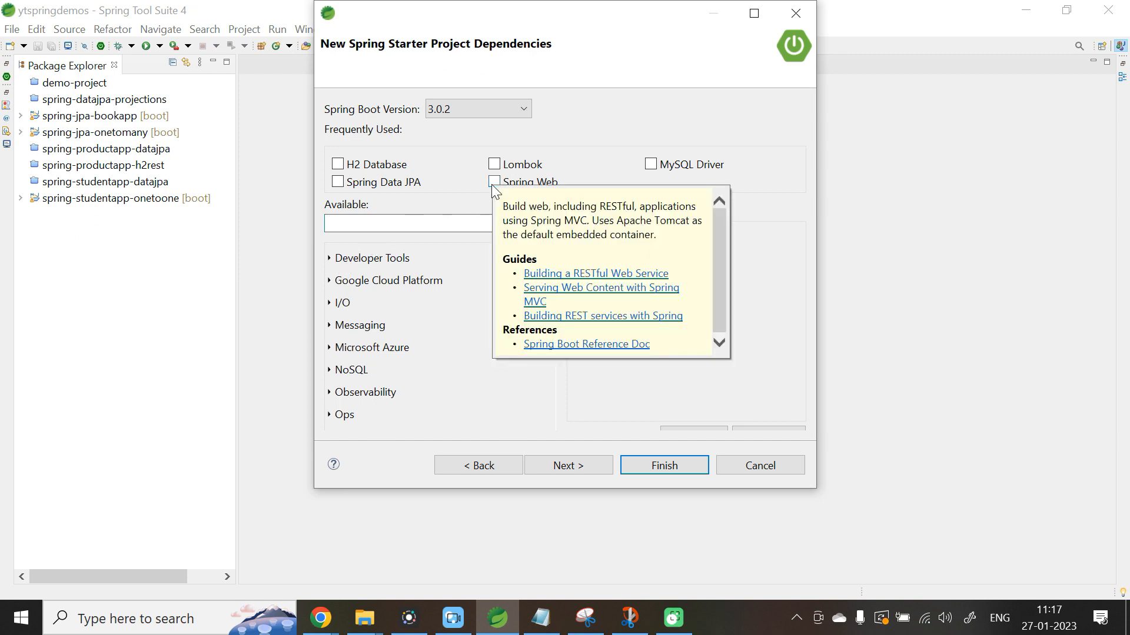
{"action": "left_click", "coordinate": [494, 181]}
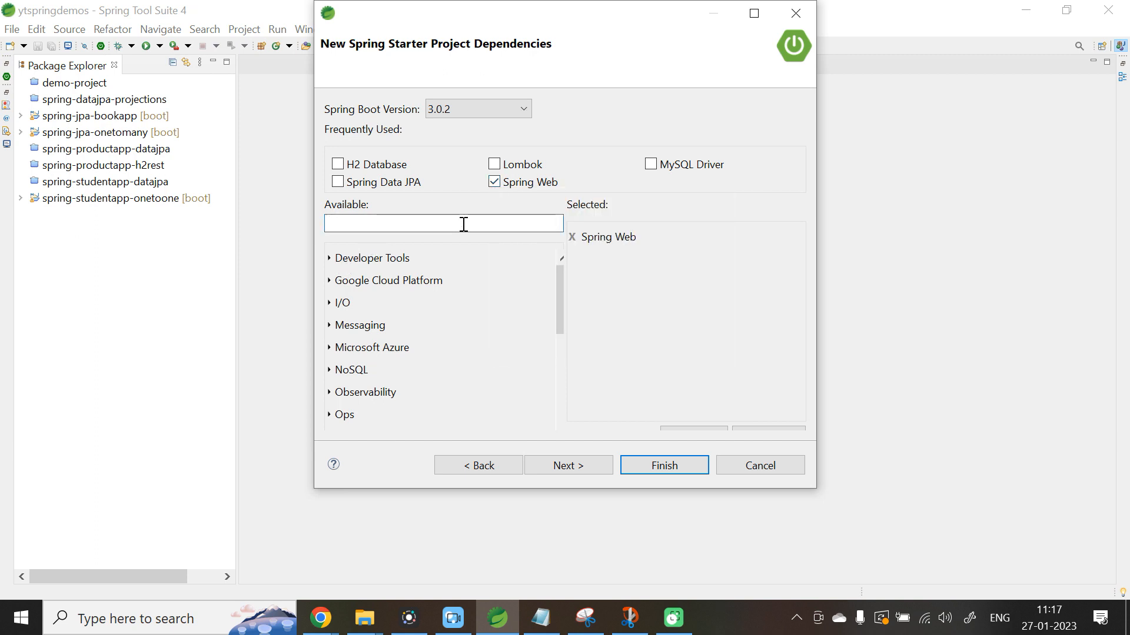
{"action": "type", "text": "security"}
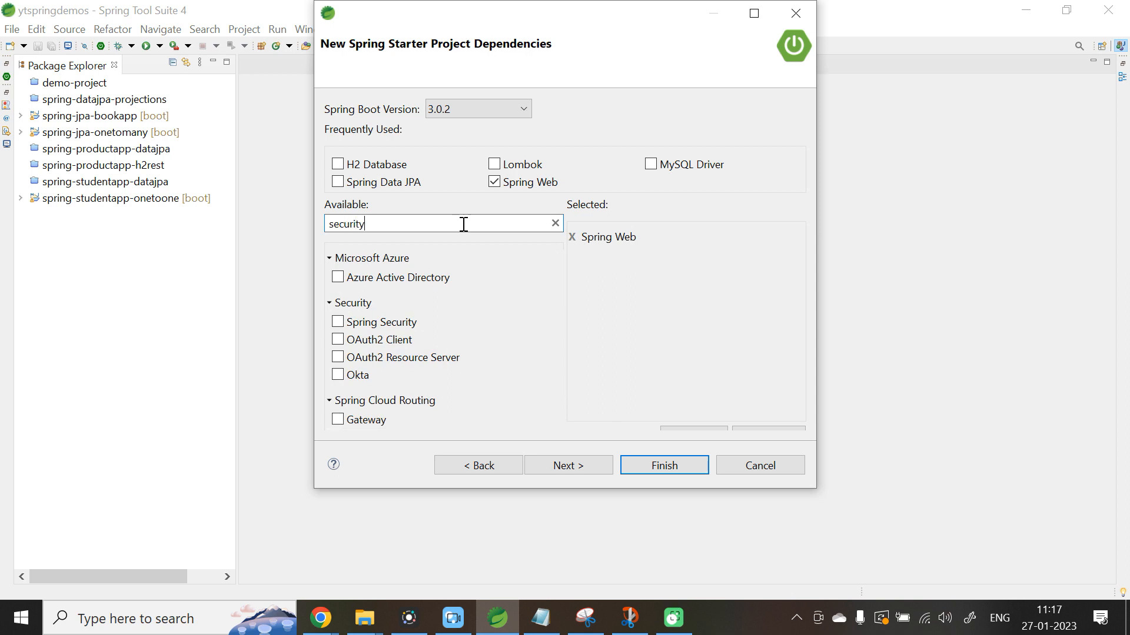
{"action": "left_click", "coordinate": [337, 322]}
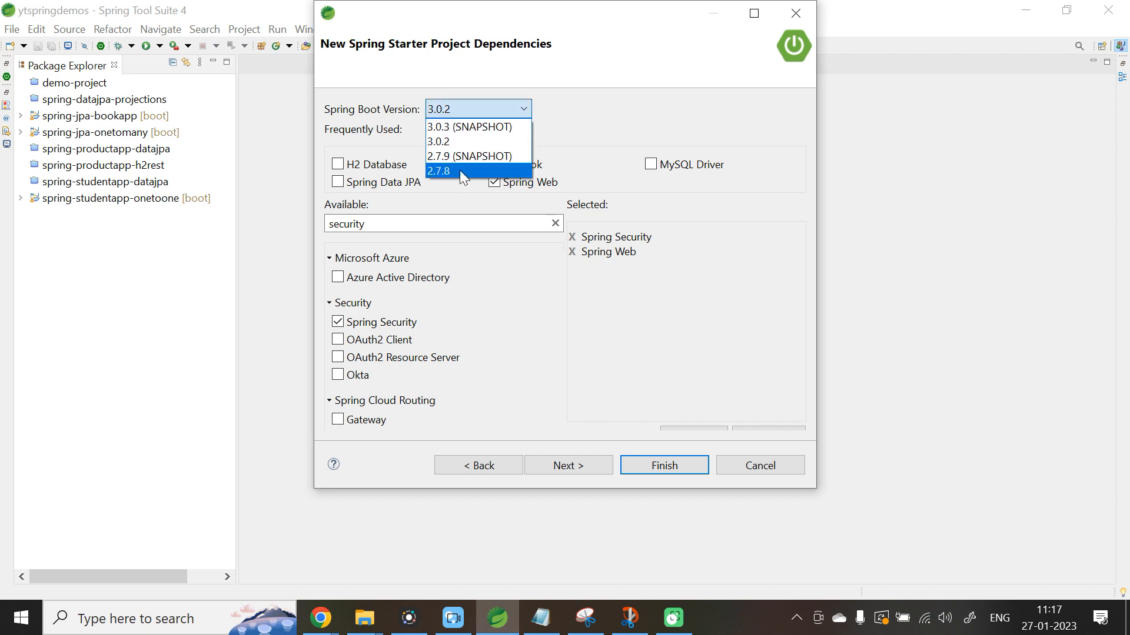
{"action": "left_click", "coordinate": [662, 465]}
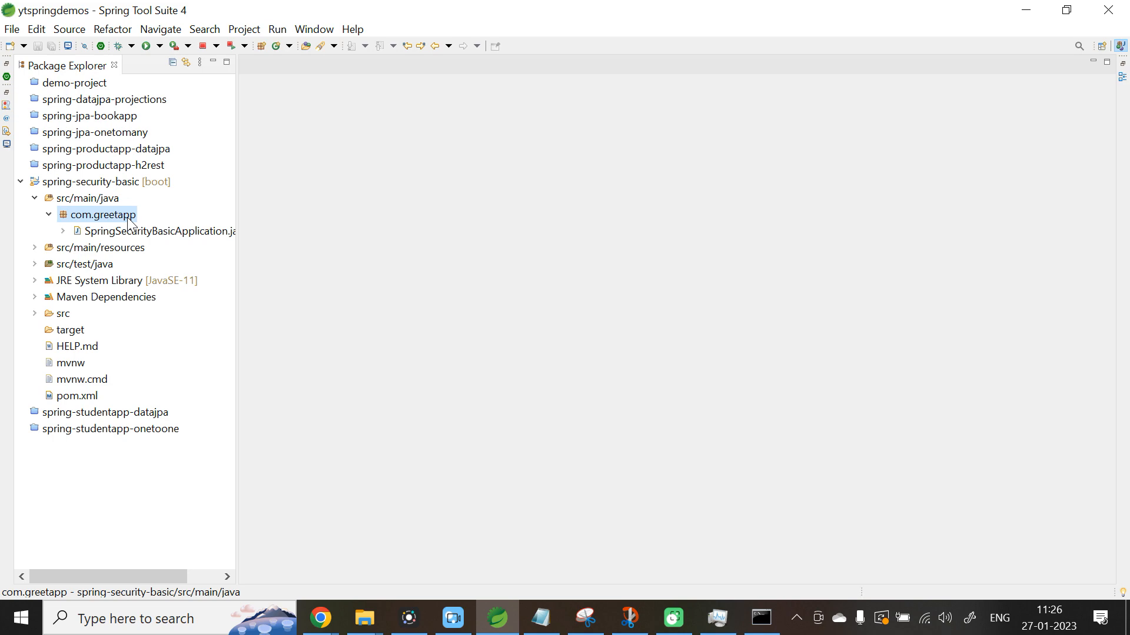
Create a GreetController class in a new com.greetapp.controllers package
{"action": "right_click", "coordinate": [102, 214]}
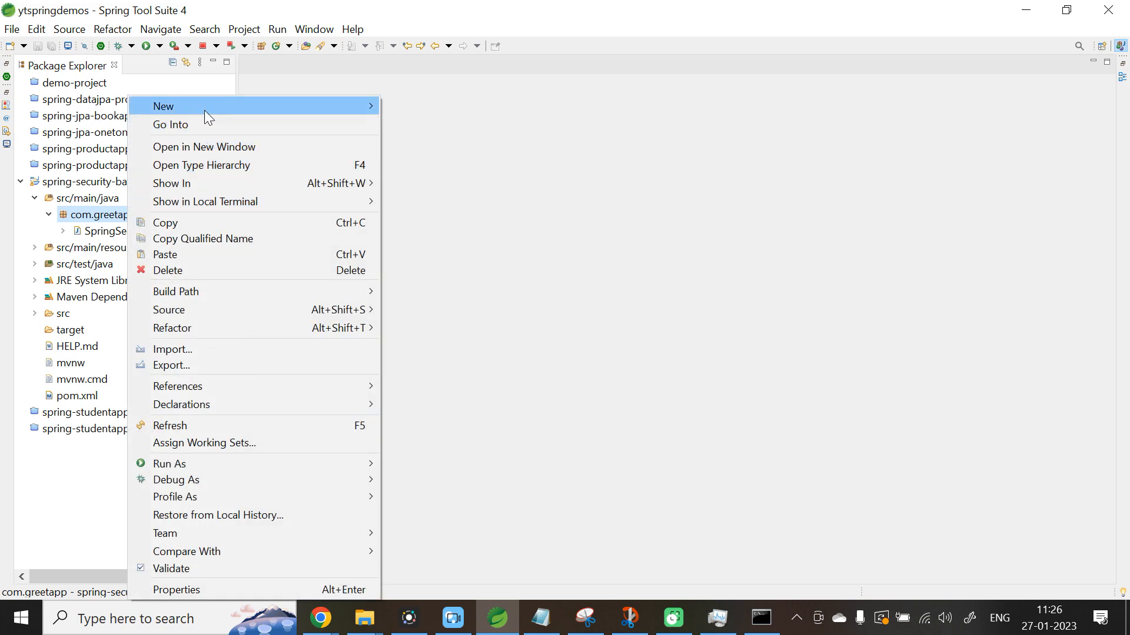
{"action": "left_click", "coordinate": [164, 106]}
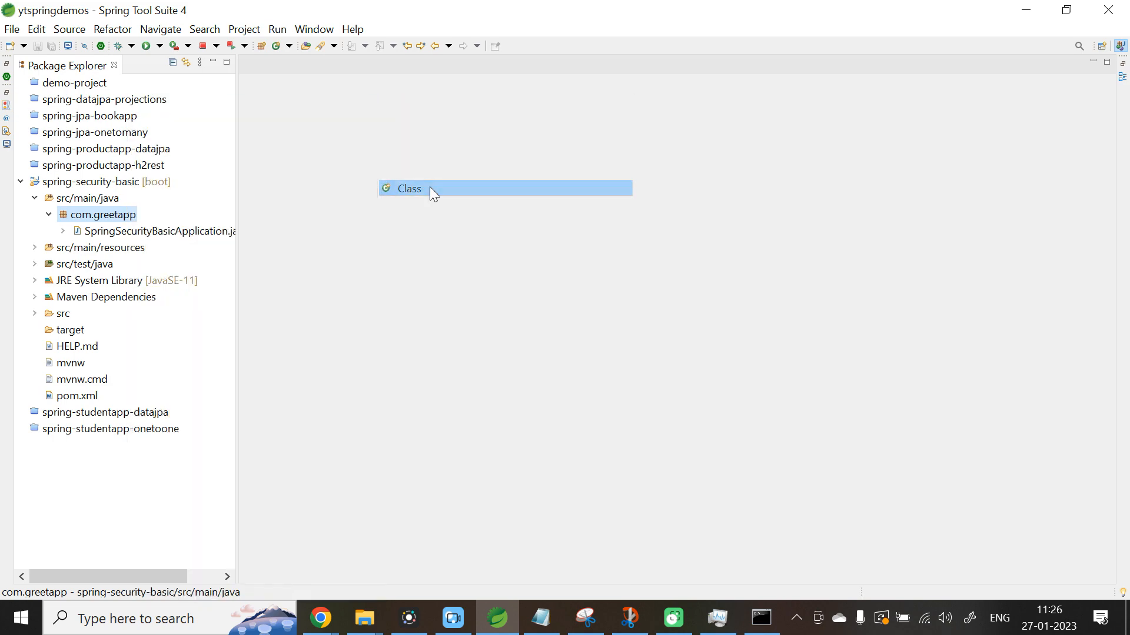
{"action": "left_click", "coordinate": [408, 188]}
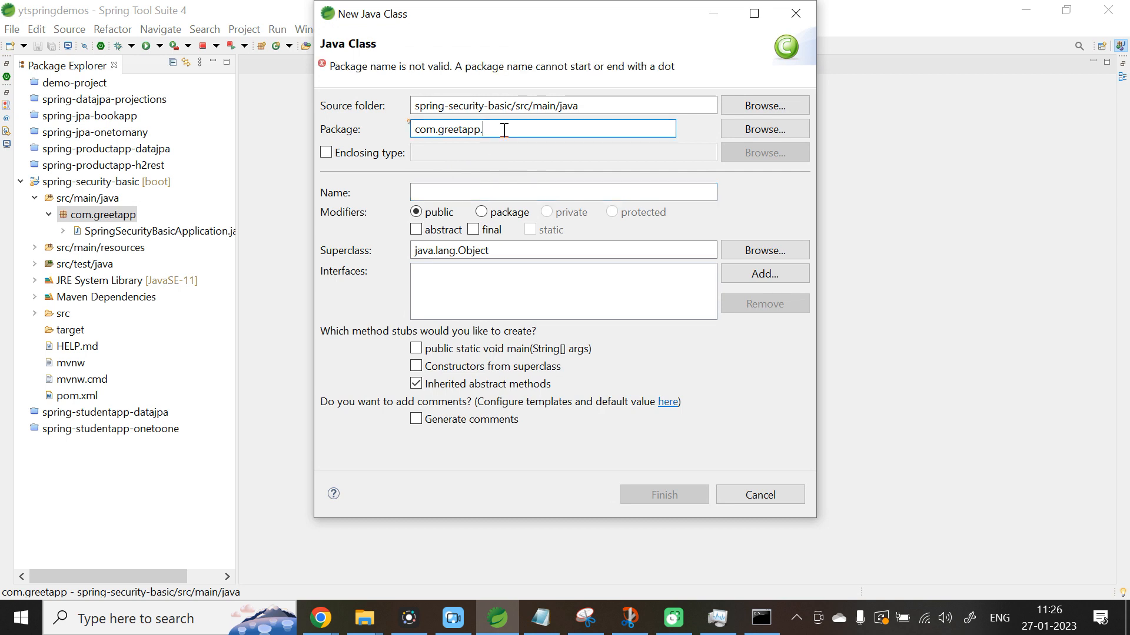
{"action": "type", "text": "controllers"}
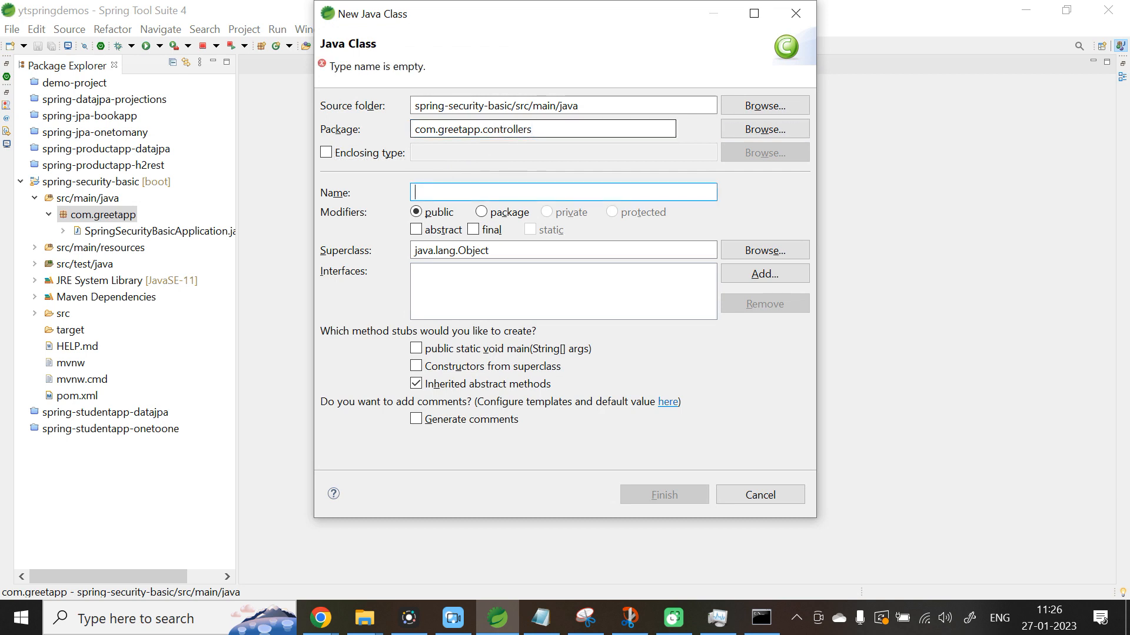
{"action": "type", "text": "Grret"}
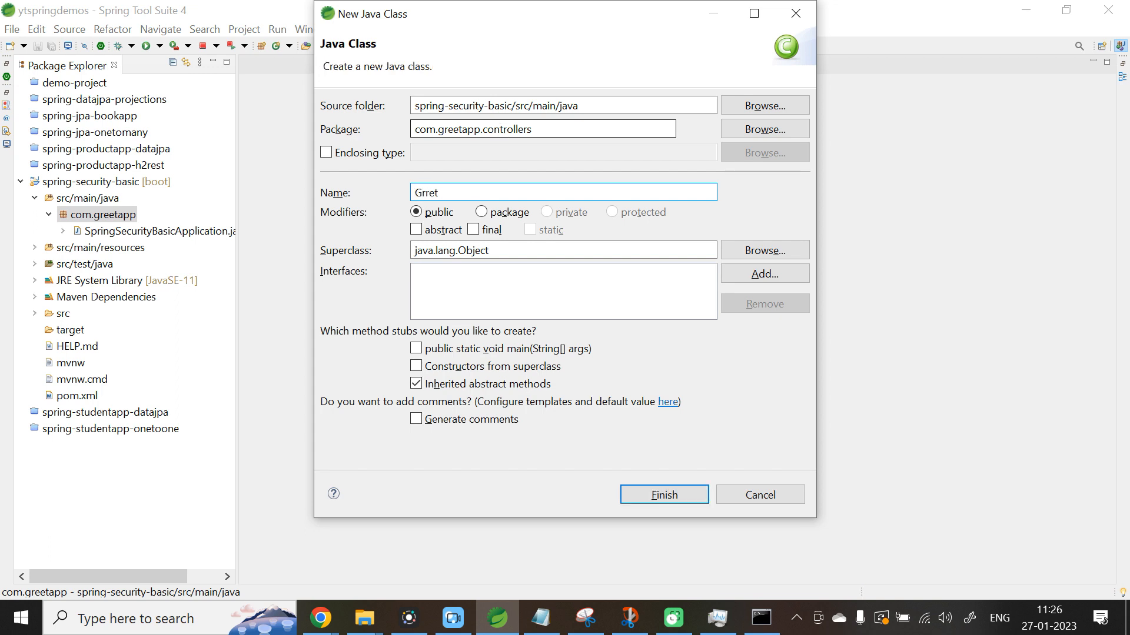
{"action": "left_click", "coordinate": [662, 495]}
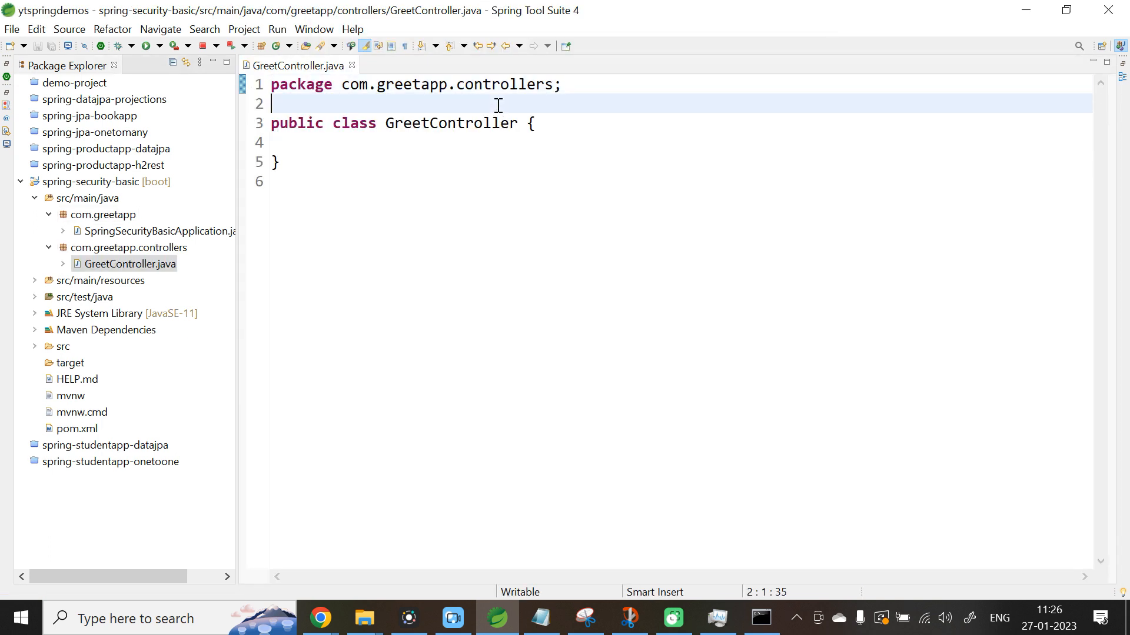
{"action": "type", "text": "@Resy"}
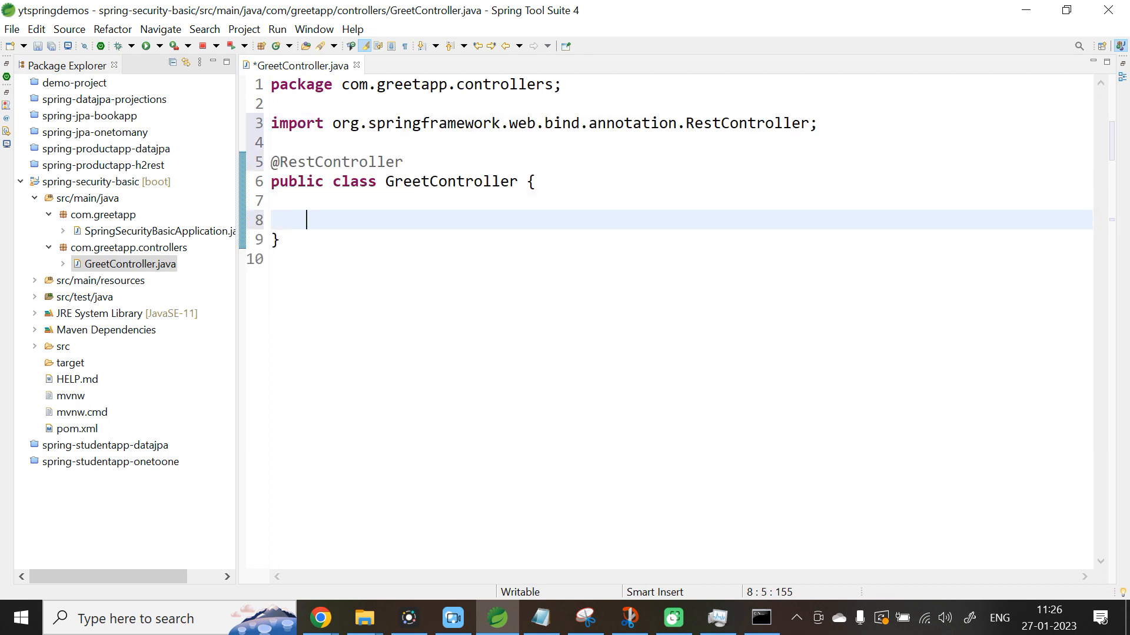
{"action": "type", "text": "public"}
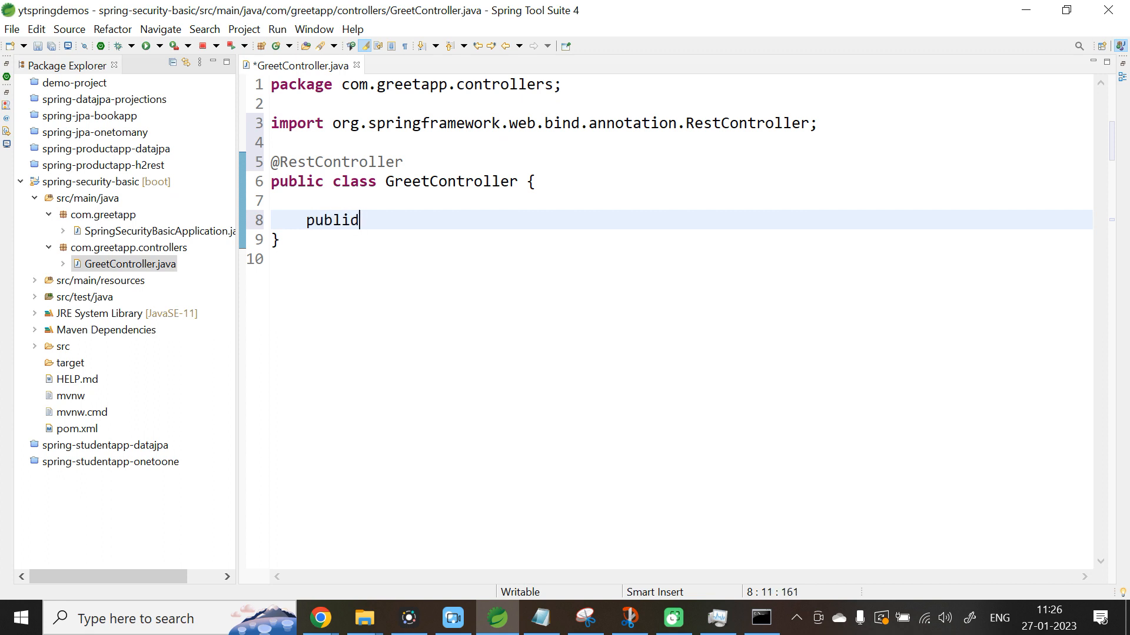
{"action": "type", "text": "String greetUser() {"}
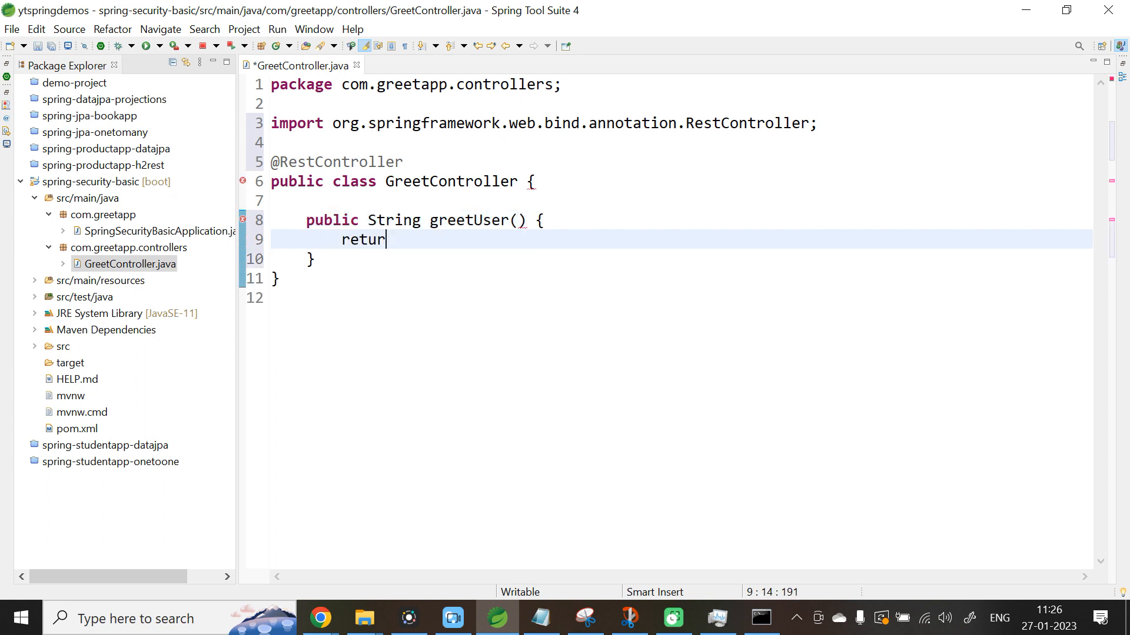
{"action": "type", "text": "n \"Have a great day!!!\";"}
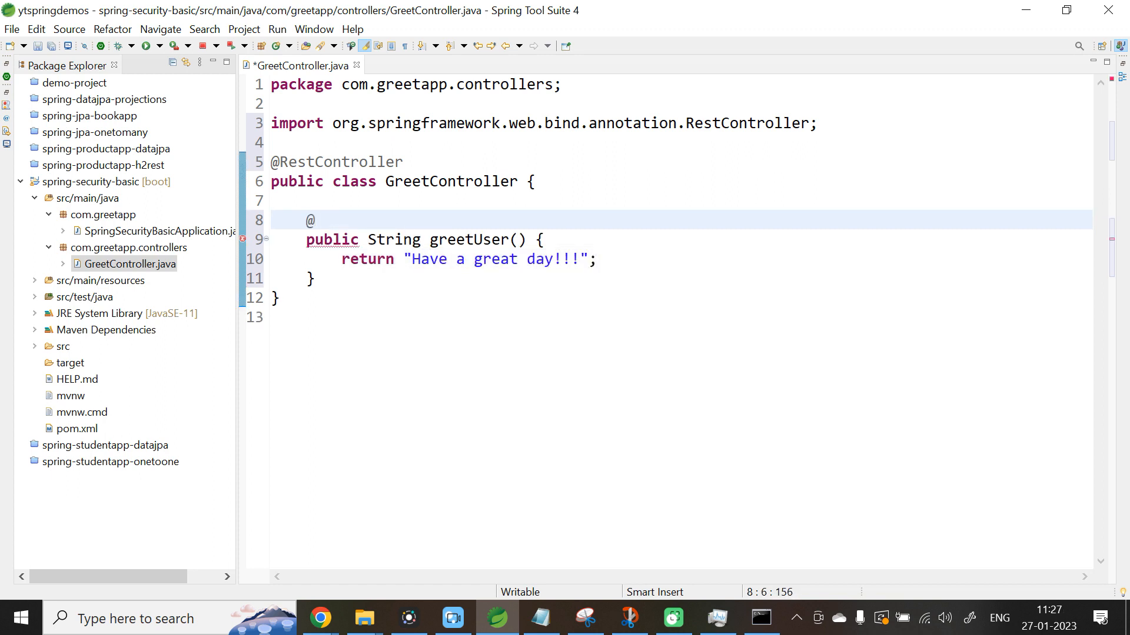
{"action": "type", "text": "GetMapping"}
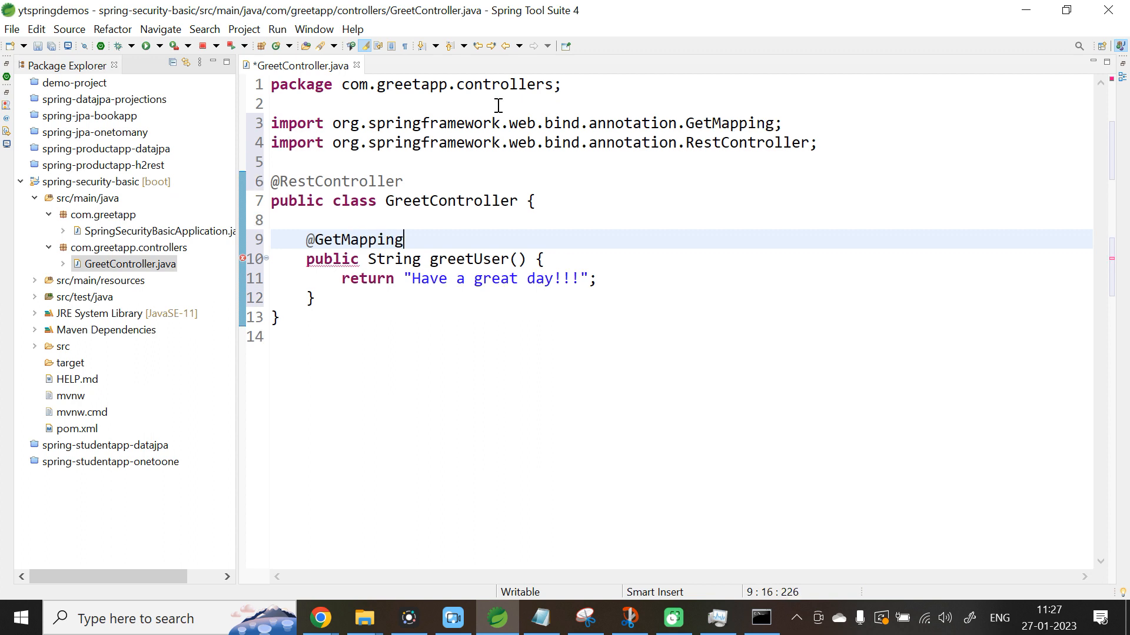
{"action": "type", "text": "()"}
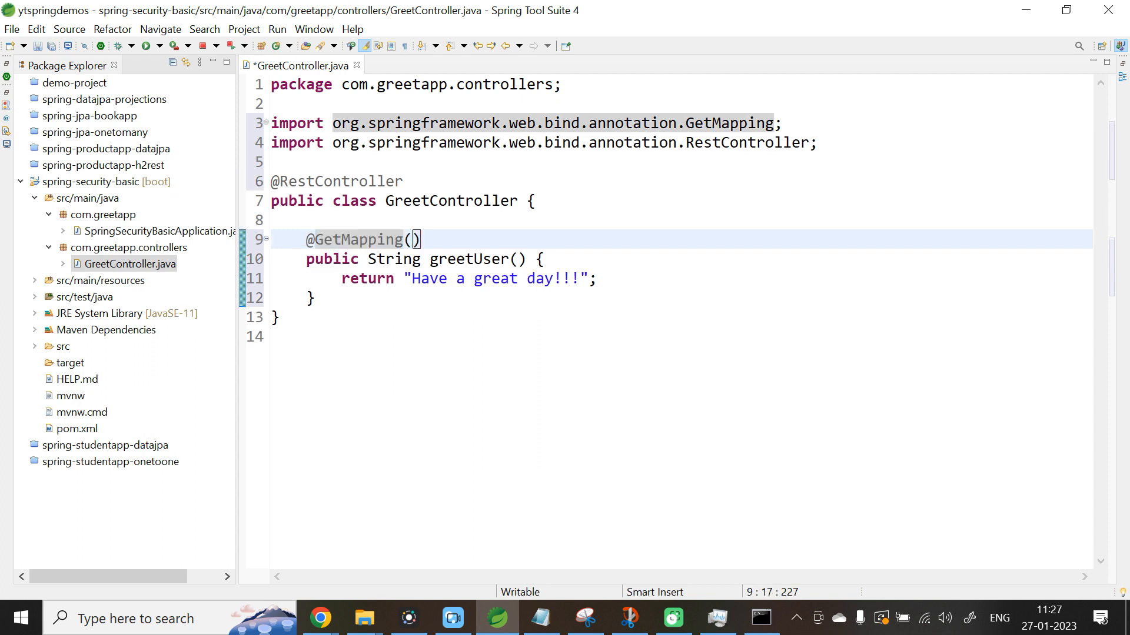
Map greetUser to "/greet" and run spring-security-basic as a Spring Boot App
{"action": "type", "text": "\"/greet\""}
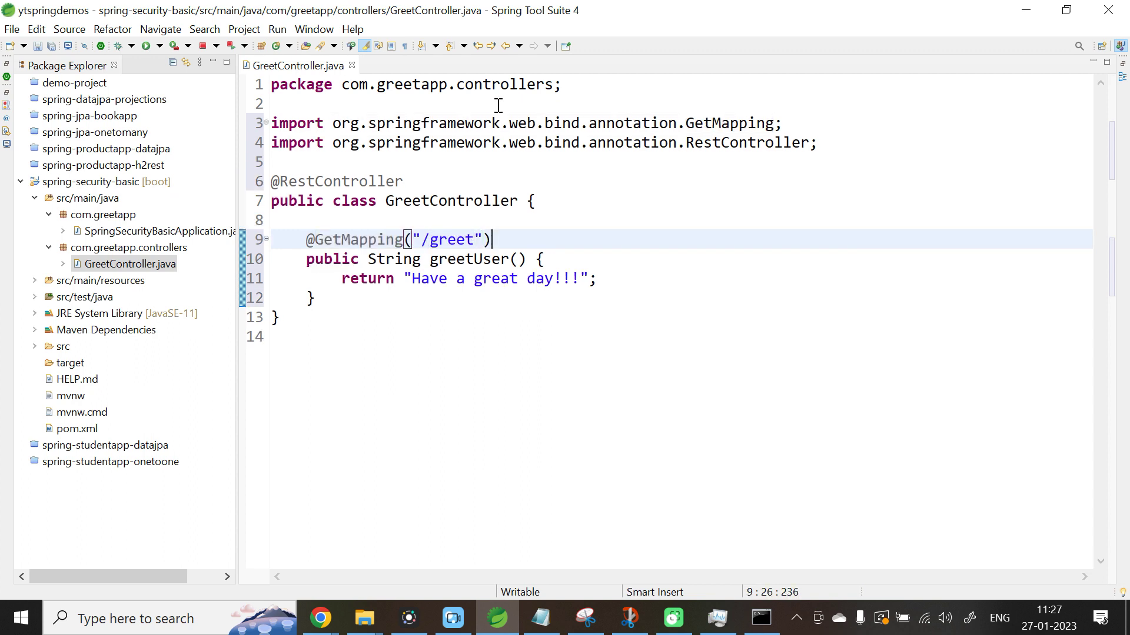
{"action": "left_click", "coordinate": [101, 181]}
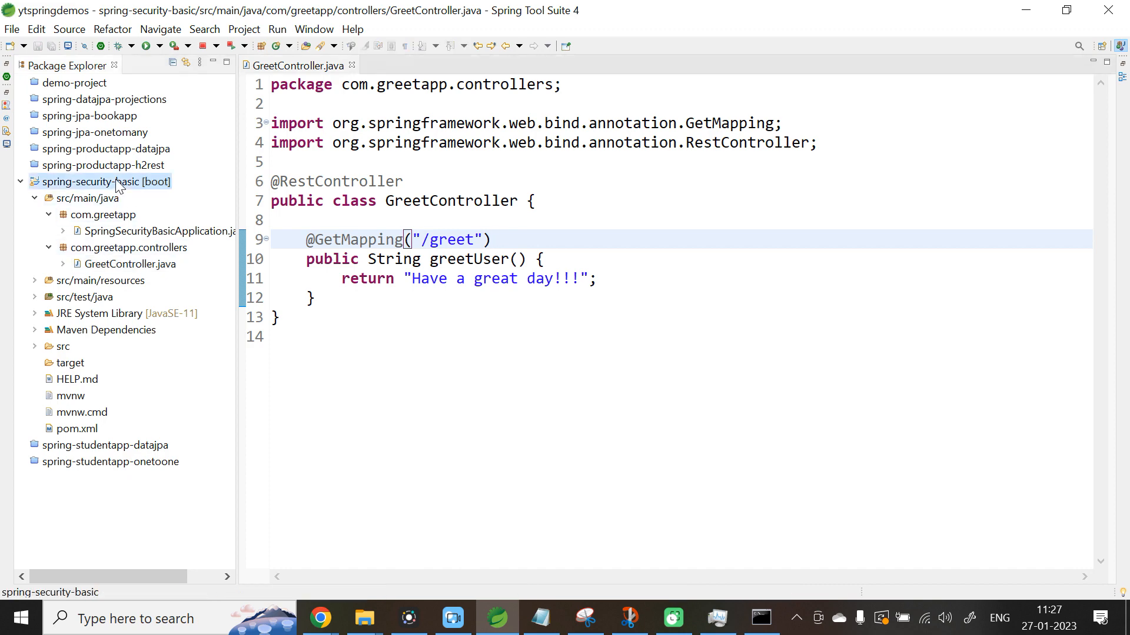
{"action": "right_click", "coordinate": [101, 181]}
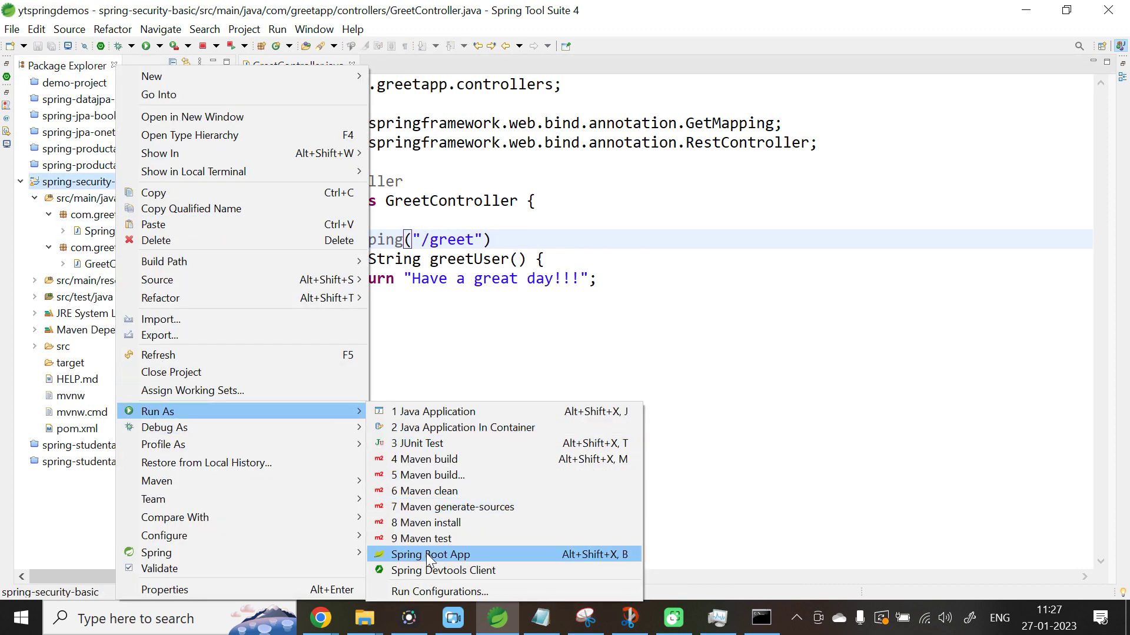
{"action": "left_click", "coordinate": [431, 554]}
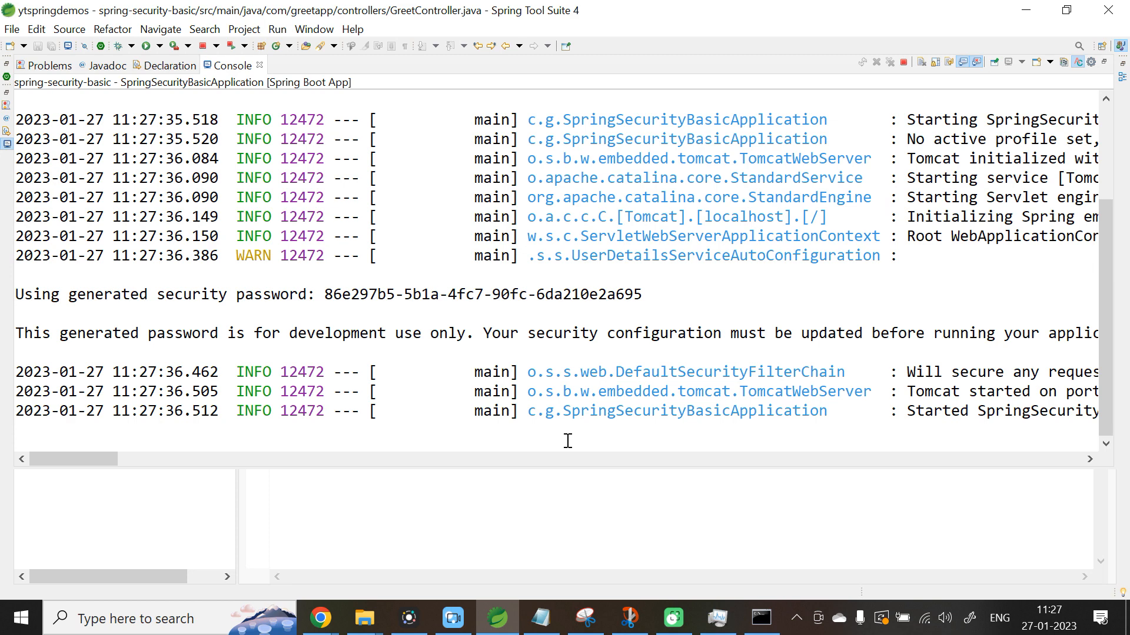
{"action": "mouse_move", "coordinate": [563, 434]}
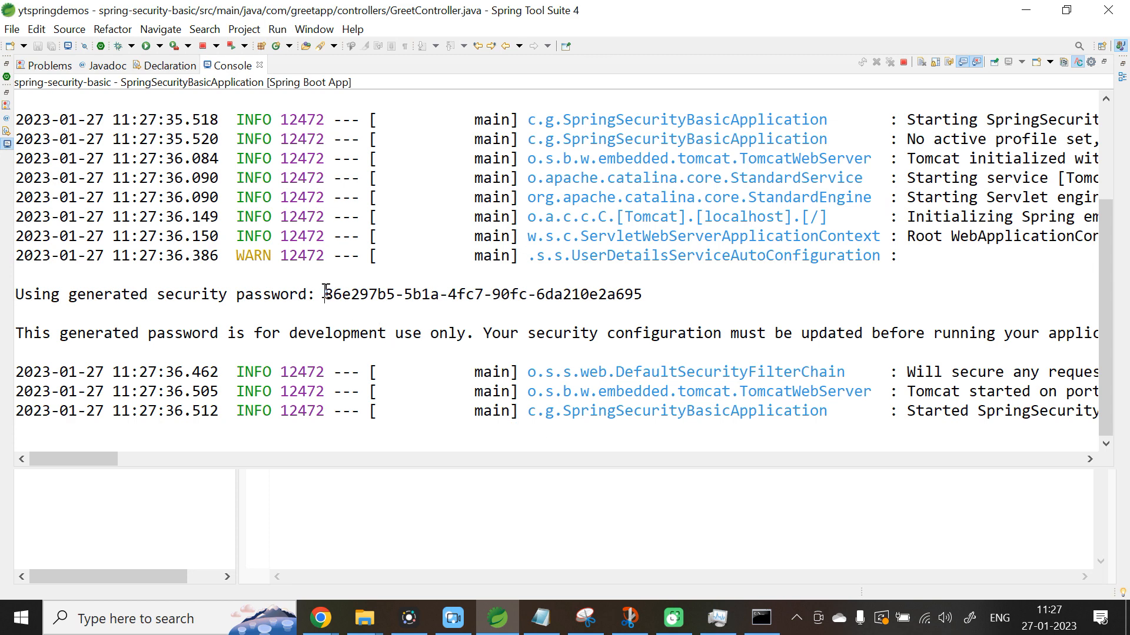
Select the generated security password in the console startup log
{"action": "double_click", "coordinate": [481, 294]}
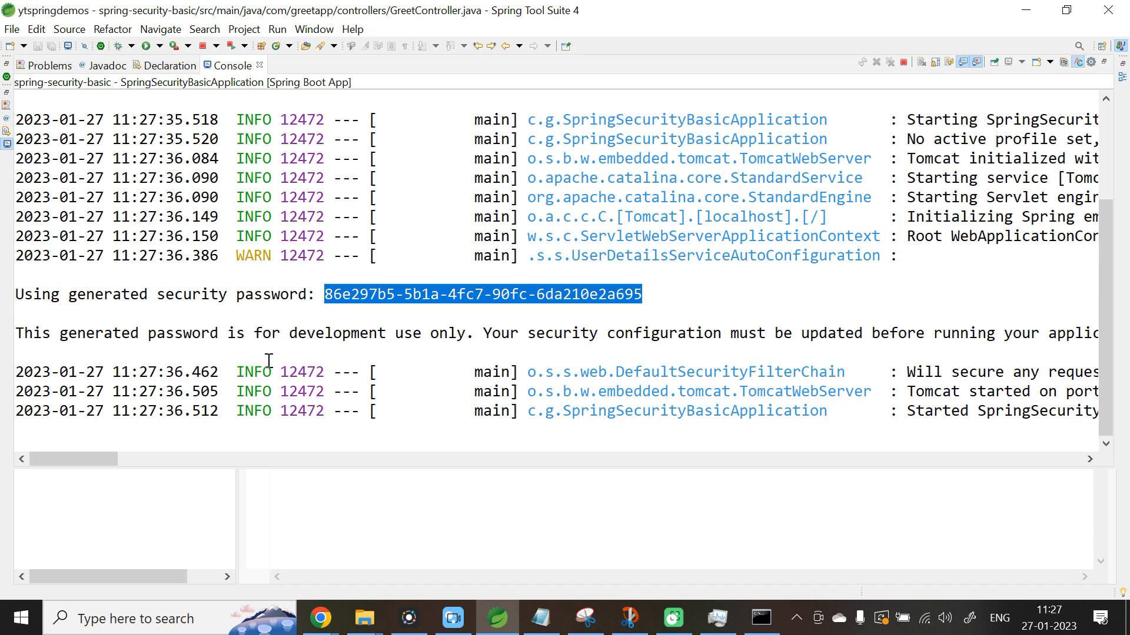
{"action": "mouse_move", "coordinate": [418, 369]}
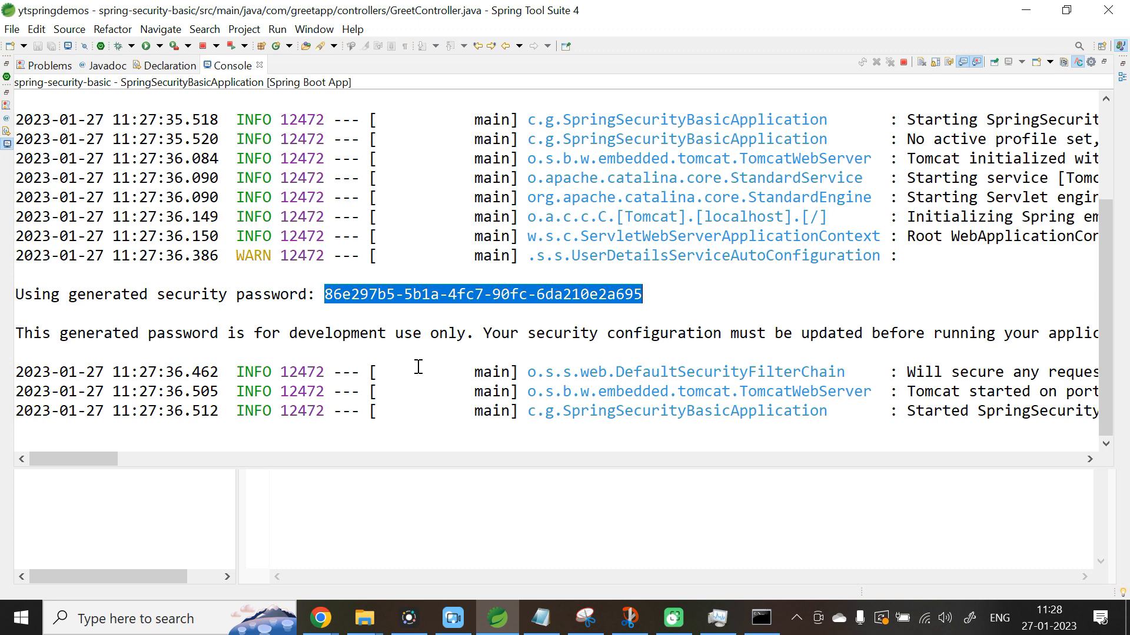
{"action": "mouse_move", "coordinate": [408, 502]}
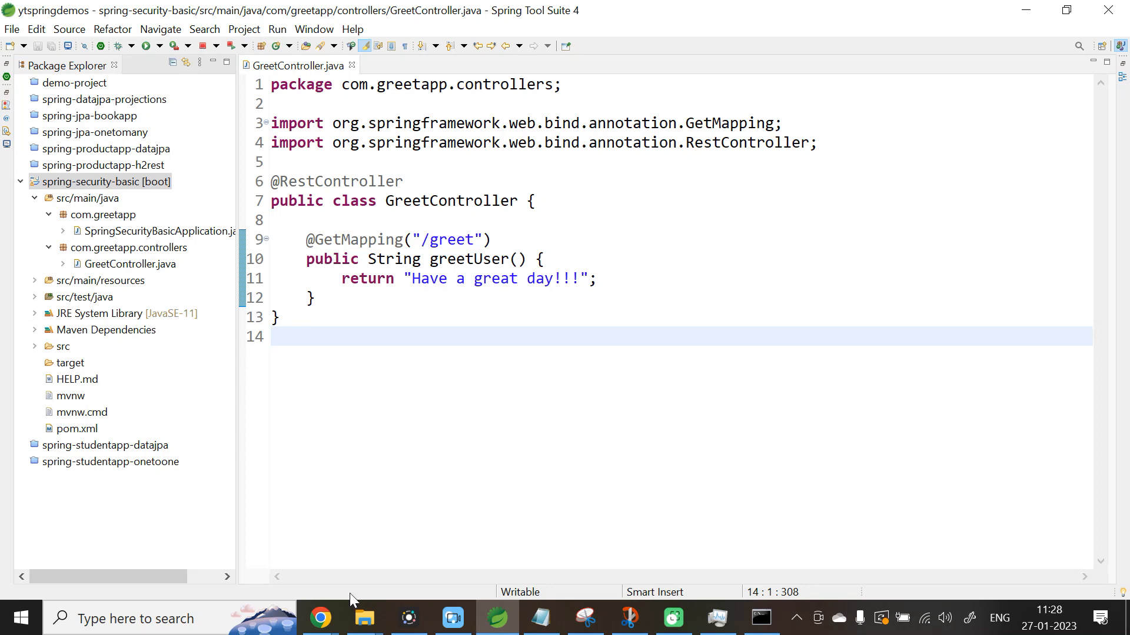
In Chrome at localhost:8080, sign in as user with the generated password
{"action": "left_click", "coordinate": [320, 618]}
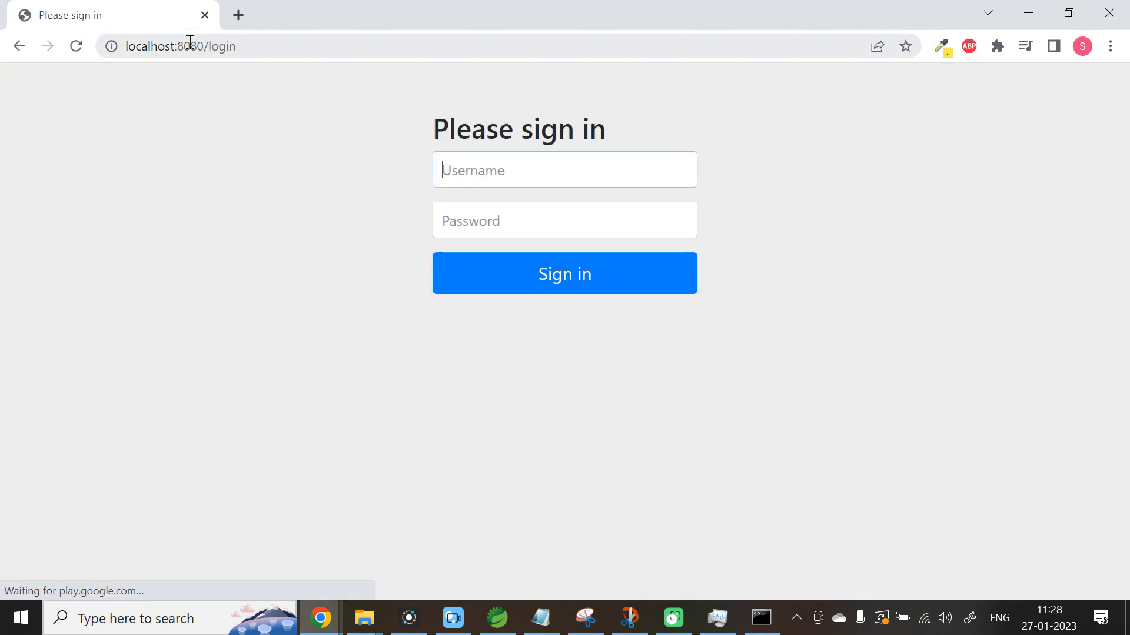
{"action": "left_click", "coordinate": [209, 46]}
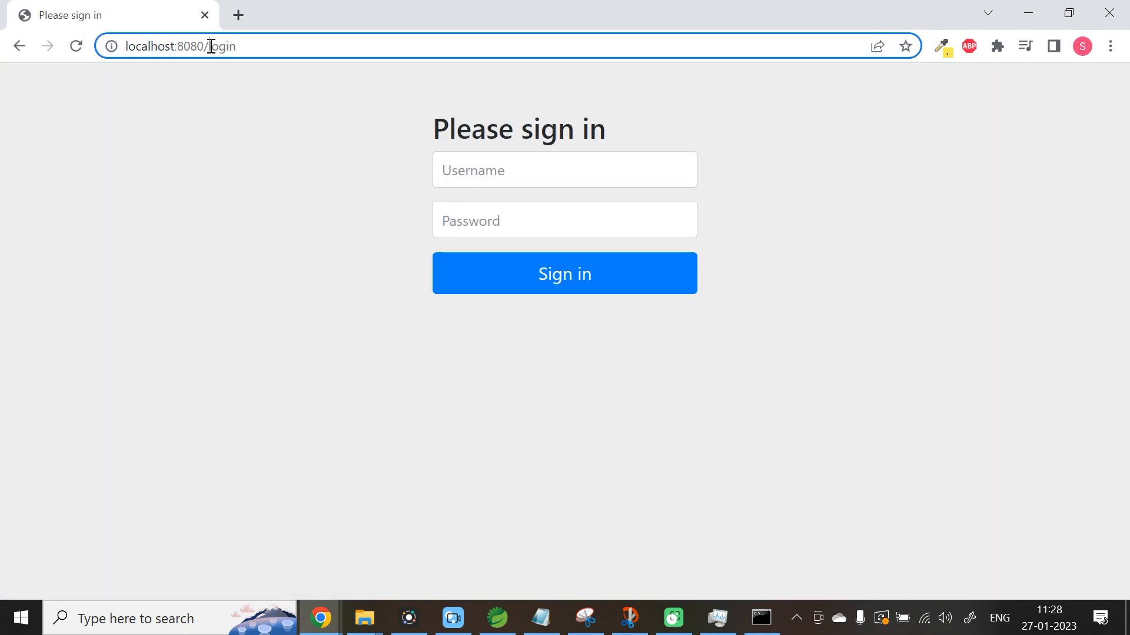
{"action": "double_click", "coordinate": [223, 46]}
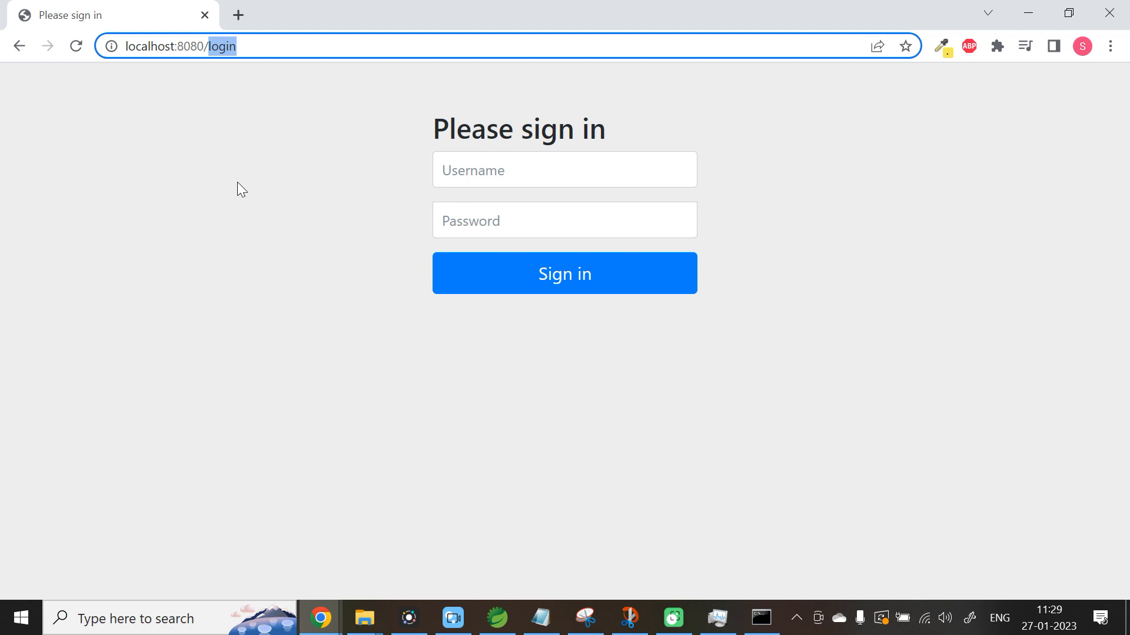
{"action": "mouse_move", "coordinate": [467, 202]}
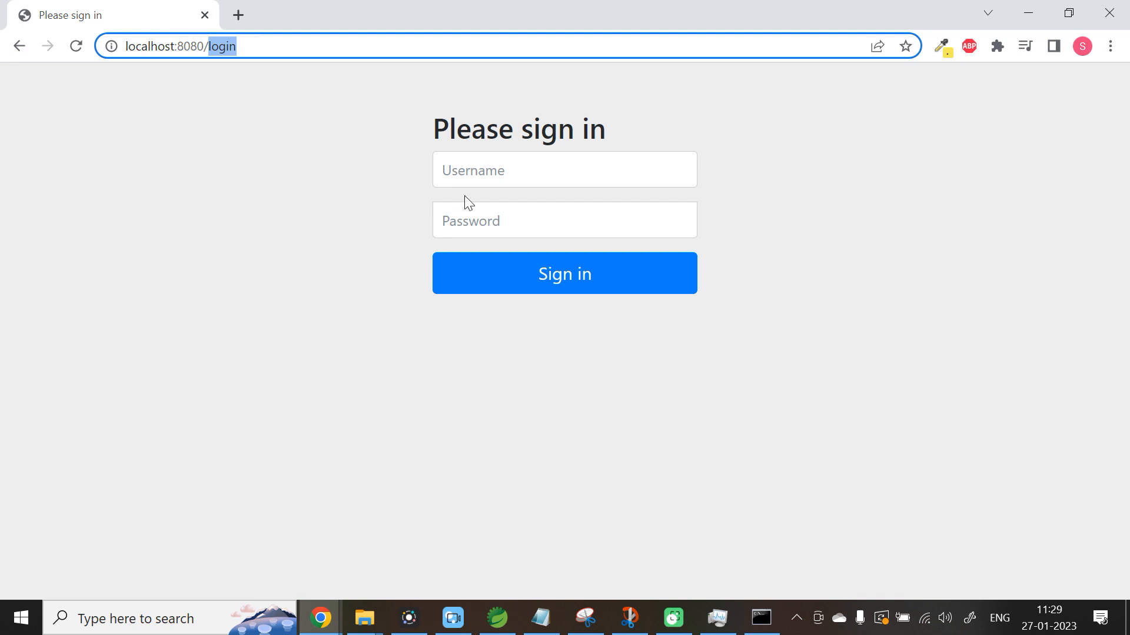
{"action": "type", "text": "user"}
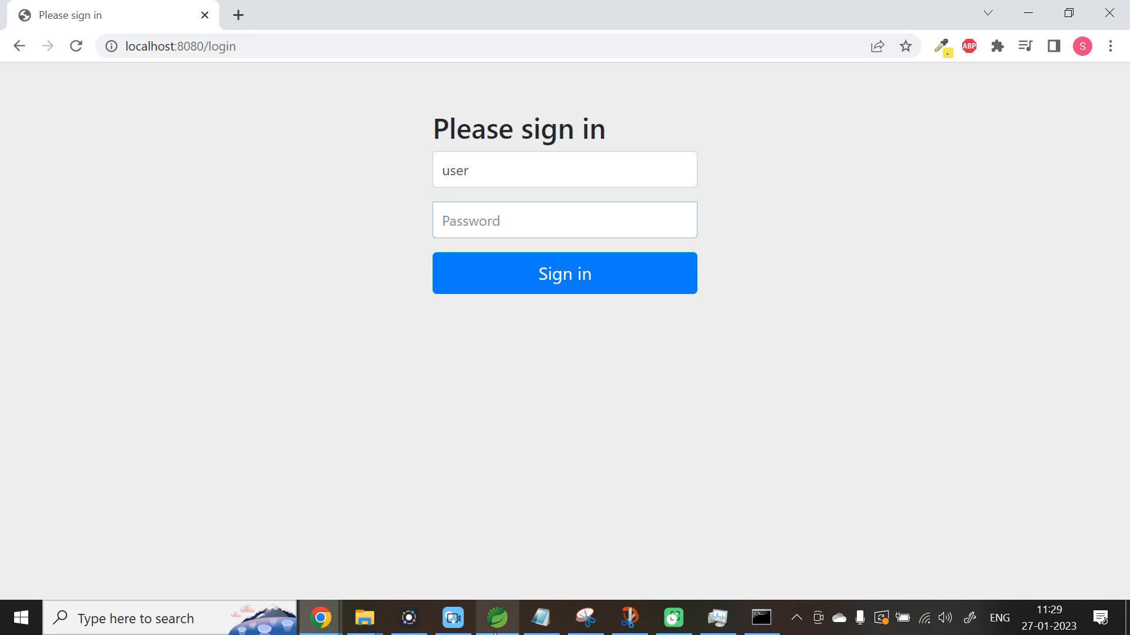
{"action": "left_click", "coordinate": [497, 618]}
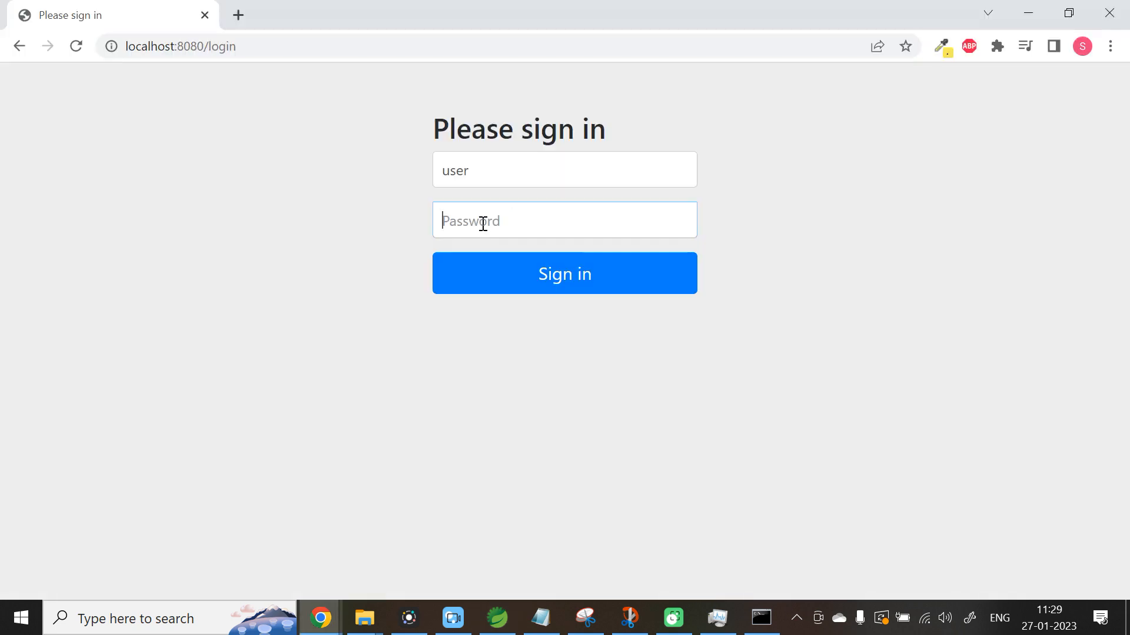
{"action": "type", "text": "password"}
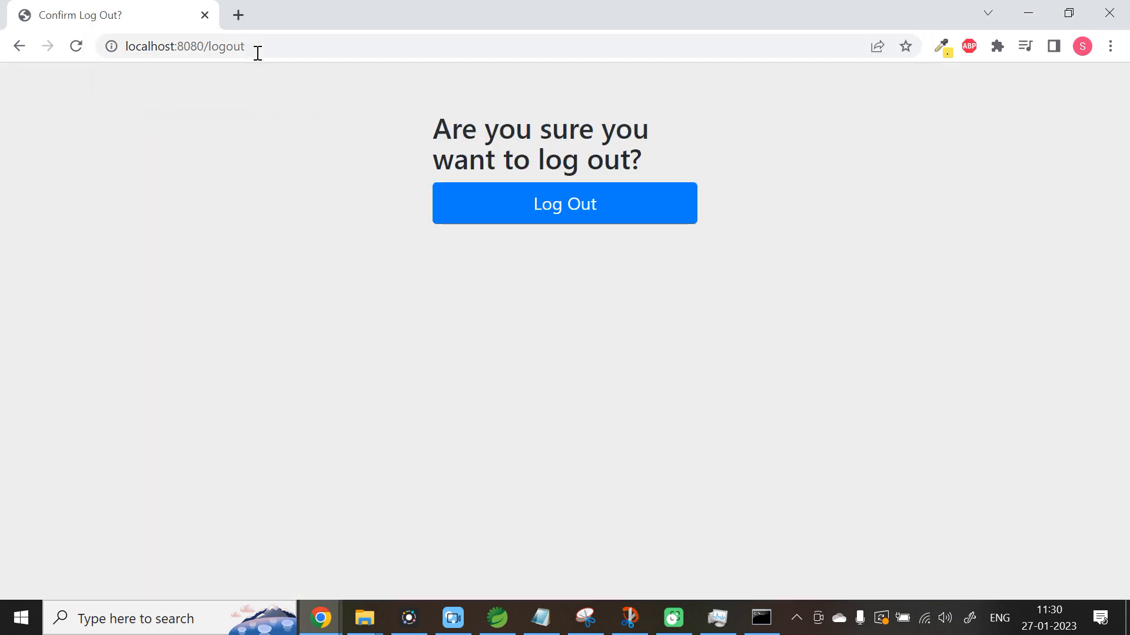
{"action": "mouse_move", "coordinate": [577, 211]}
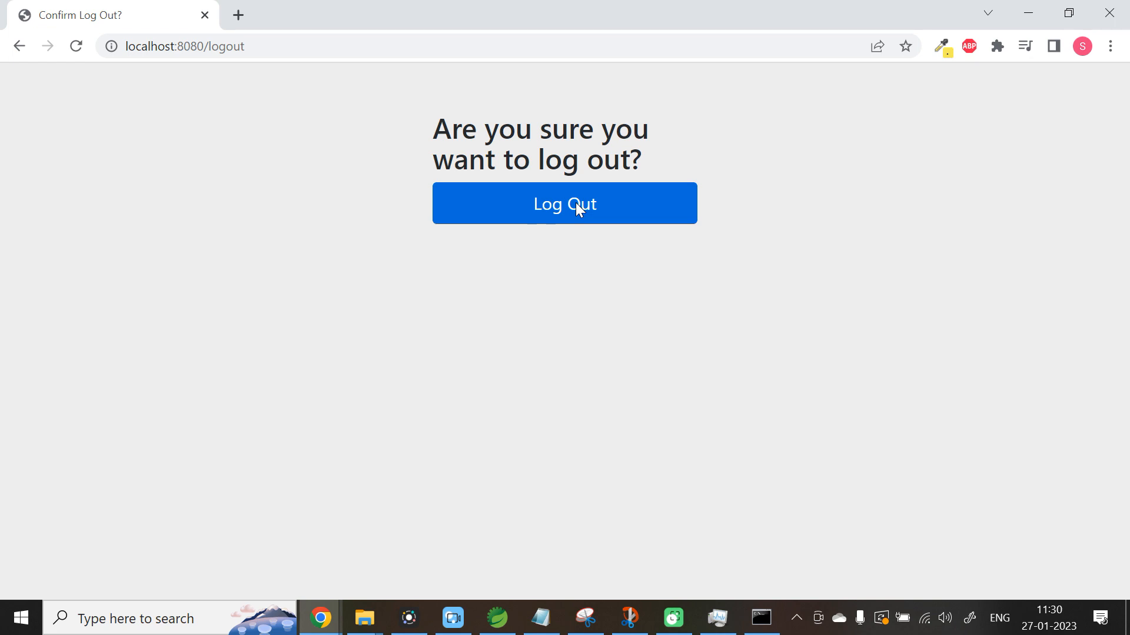
Confirm Log Out, then re-enter user on the signed-out login page
{"action": "left_click", "coordinate": [564, 204]}
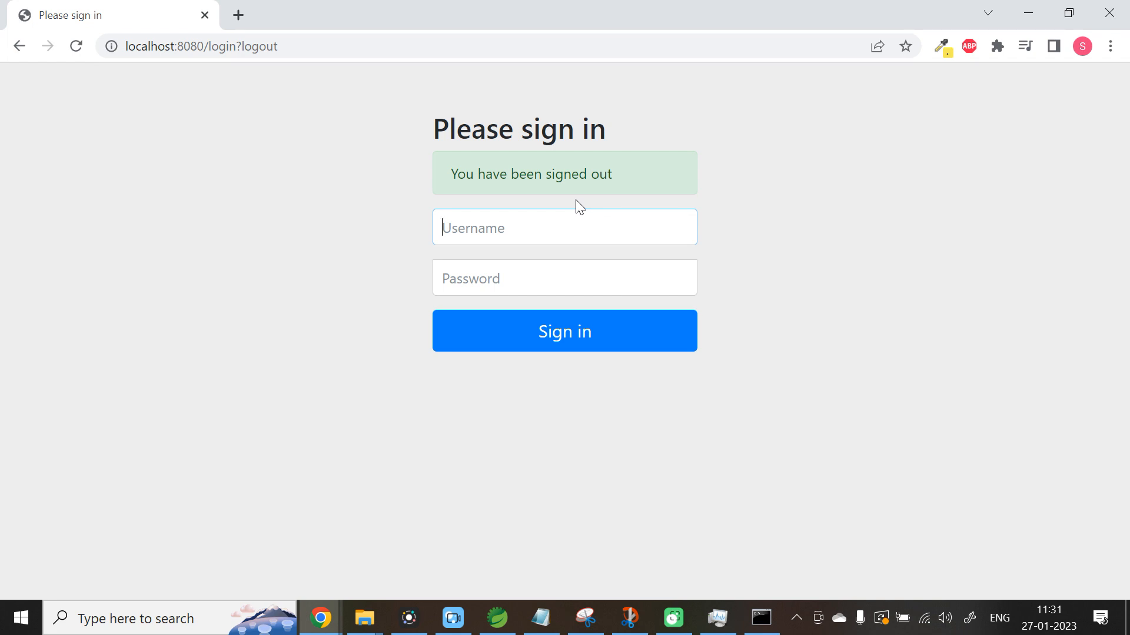
{"action": "type", "text": "user"}
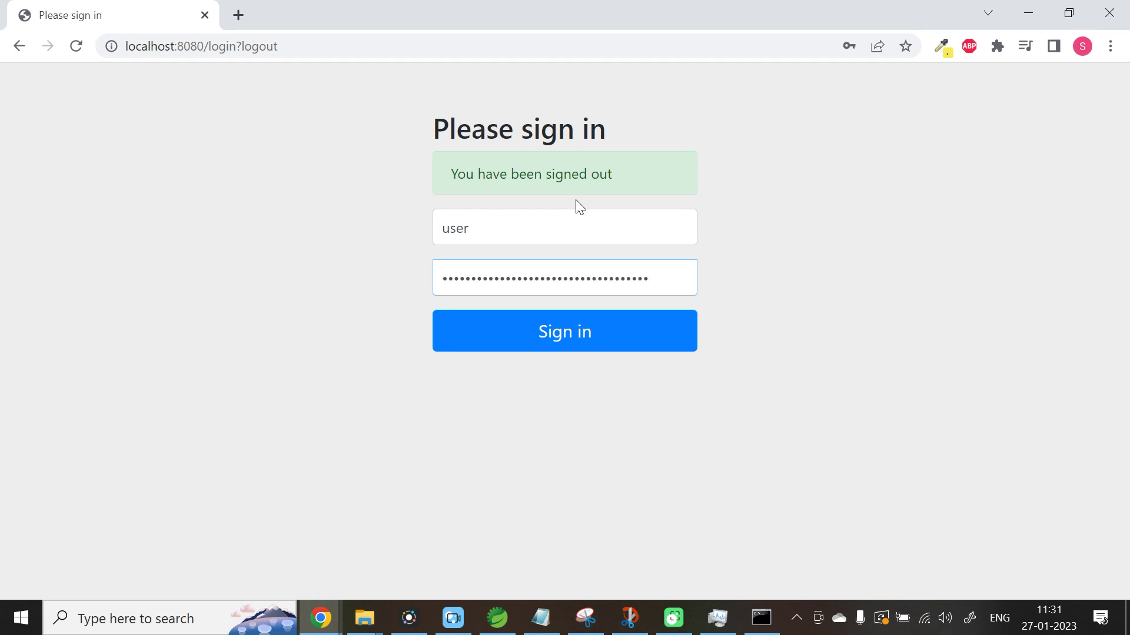
{"action": "mouse_move", "coordinate": [584, 349]}
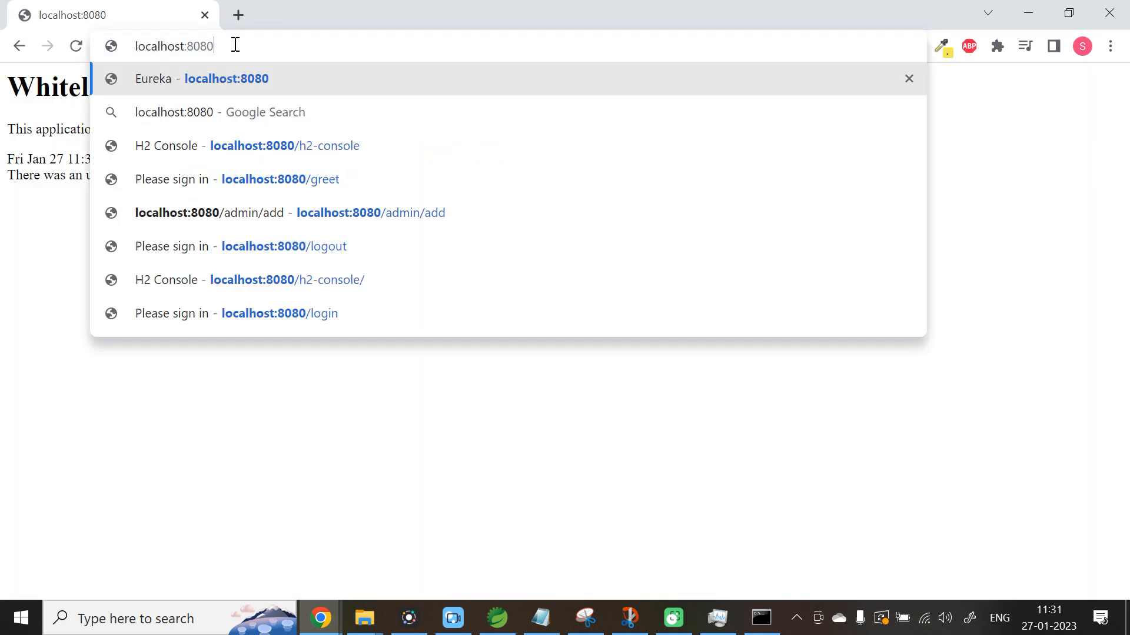
Navigate to localhost:8080/greet, which returns a 404 Whitelabel error page
{"action": "type", "text": "/"}
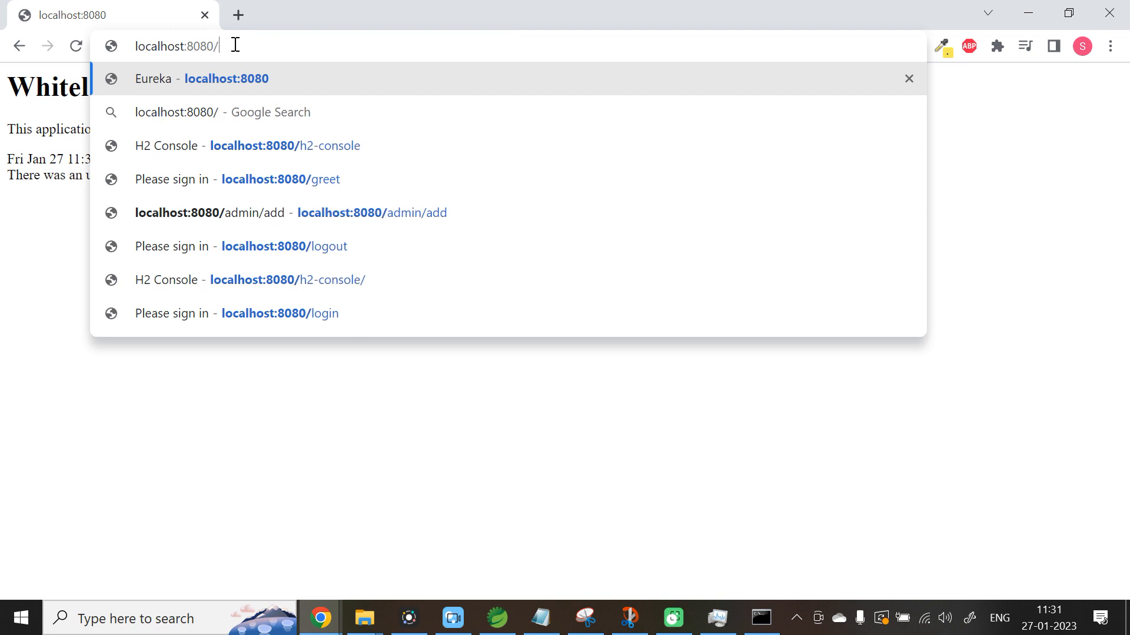
{"action": "type", "text": "greet"}
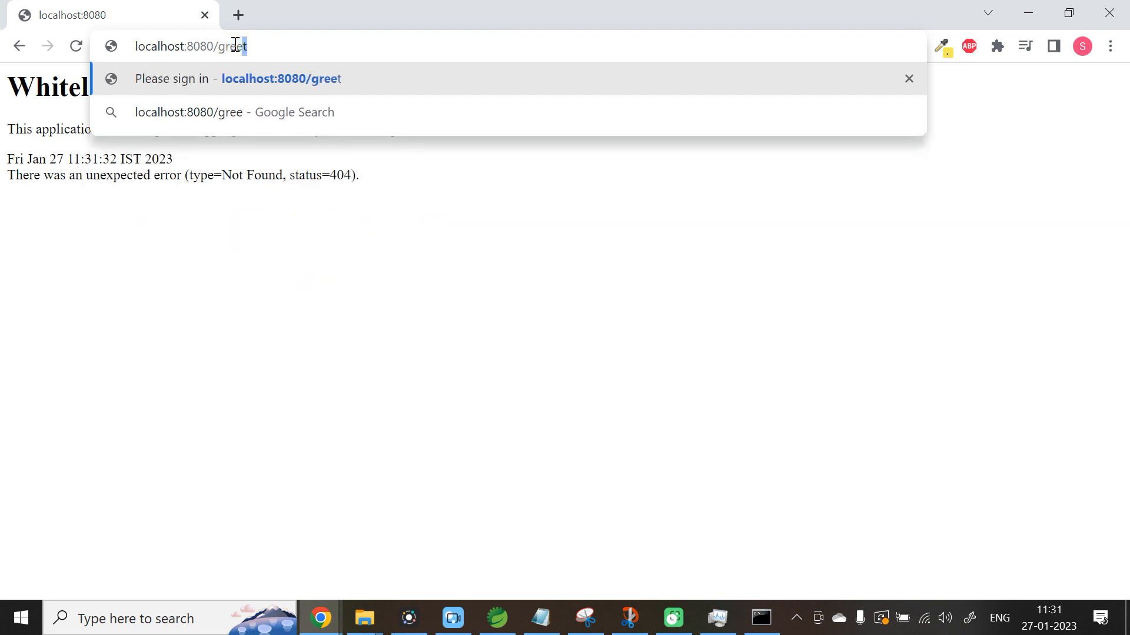
{"action": "left_click", "coordinate": [496, 618]}
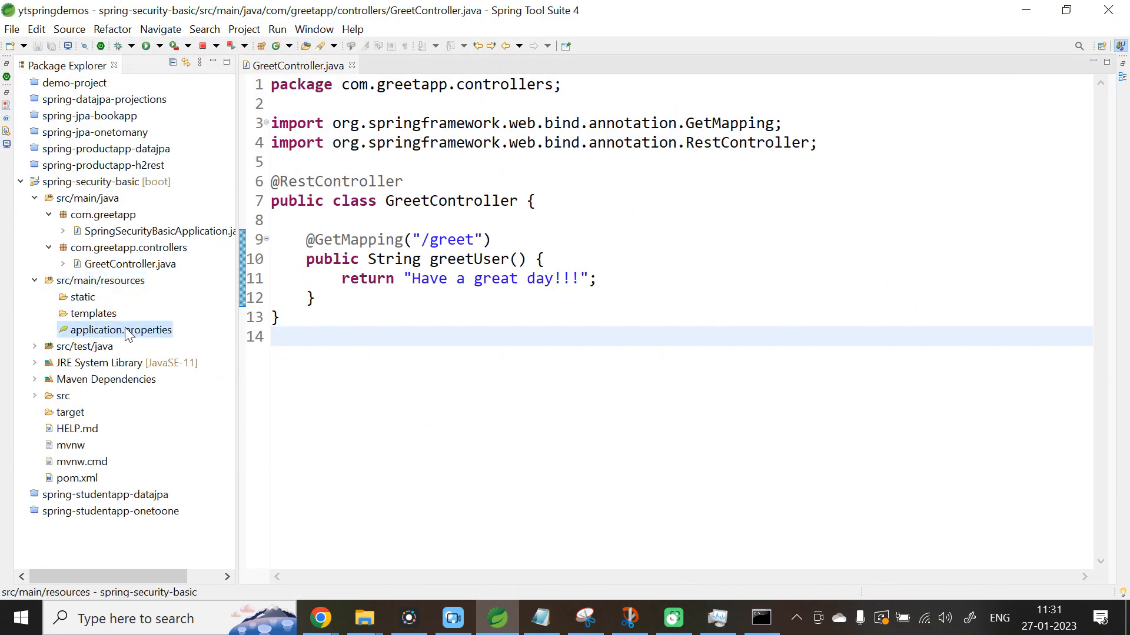
{"action": "double_click", "coordinate": [121, 330]}
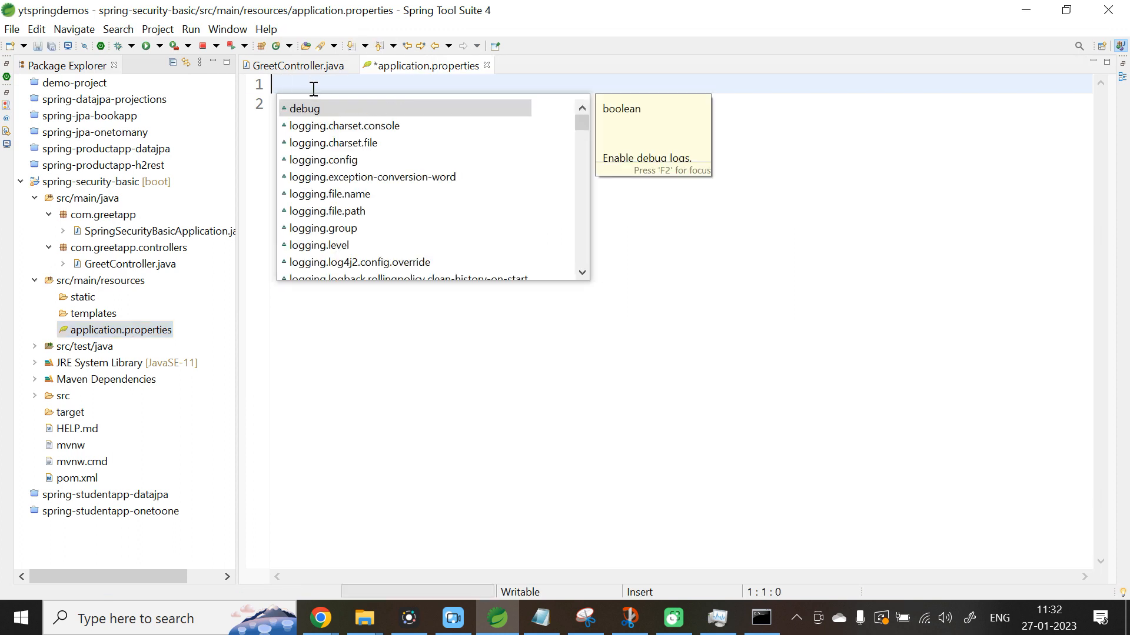
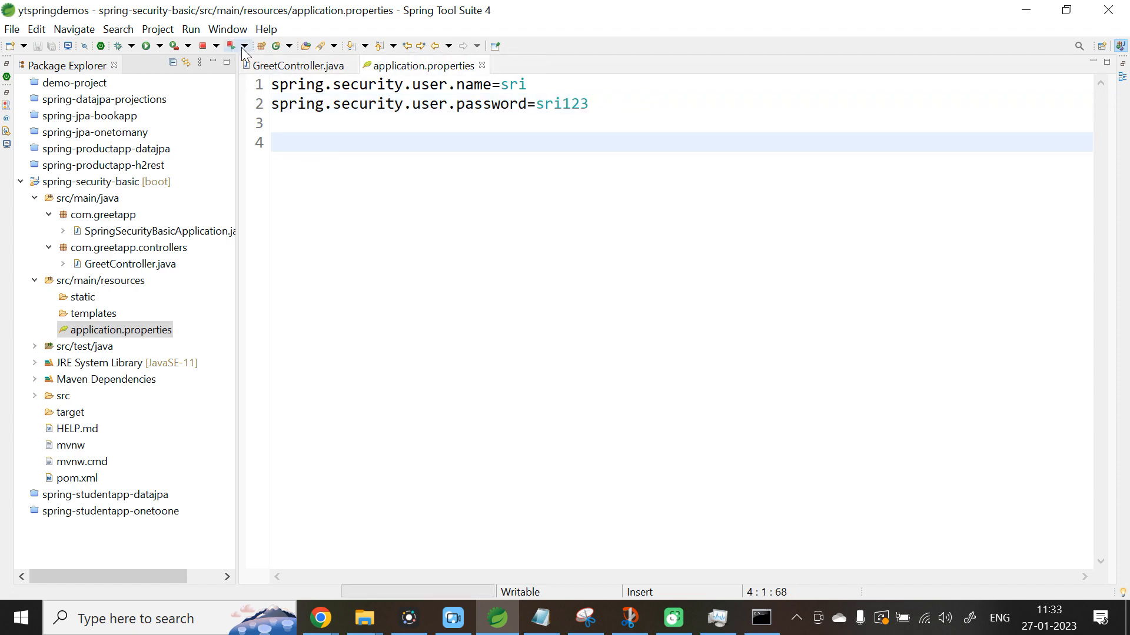
{"action": "left_click", "coordinate": [145, 46]}
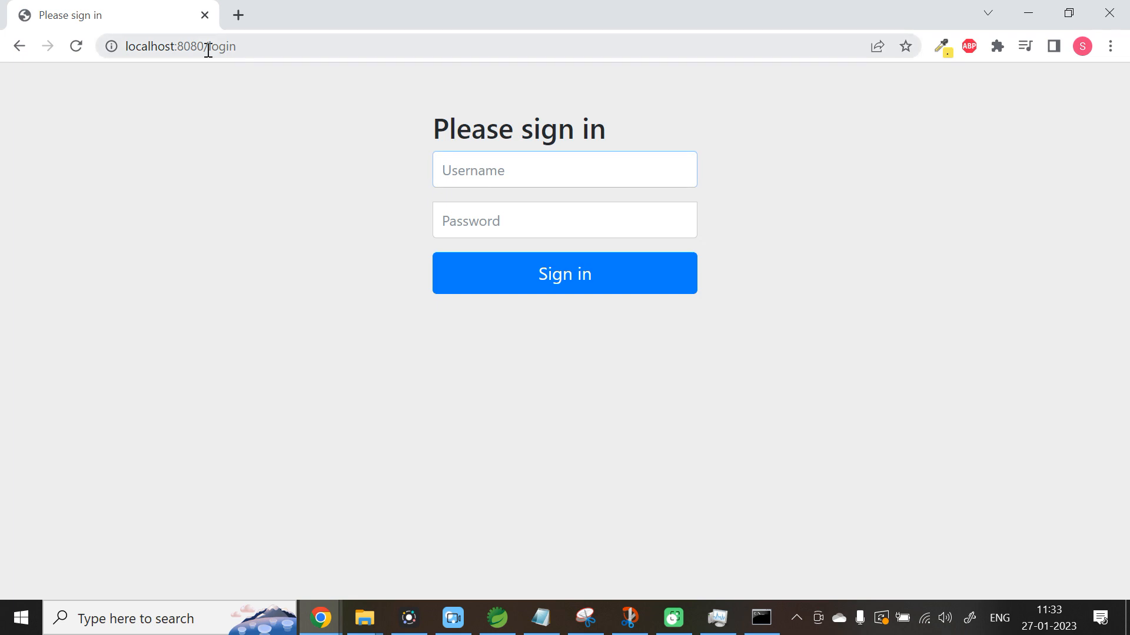
{"action": "left_click", "coordinate": [209, 46]}
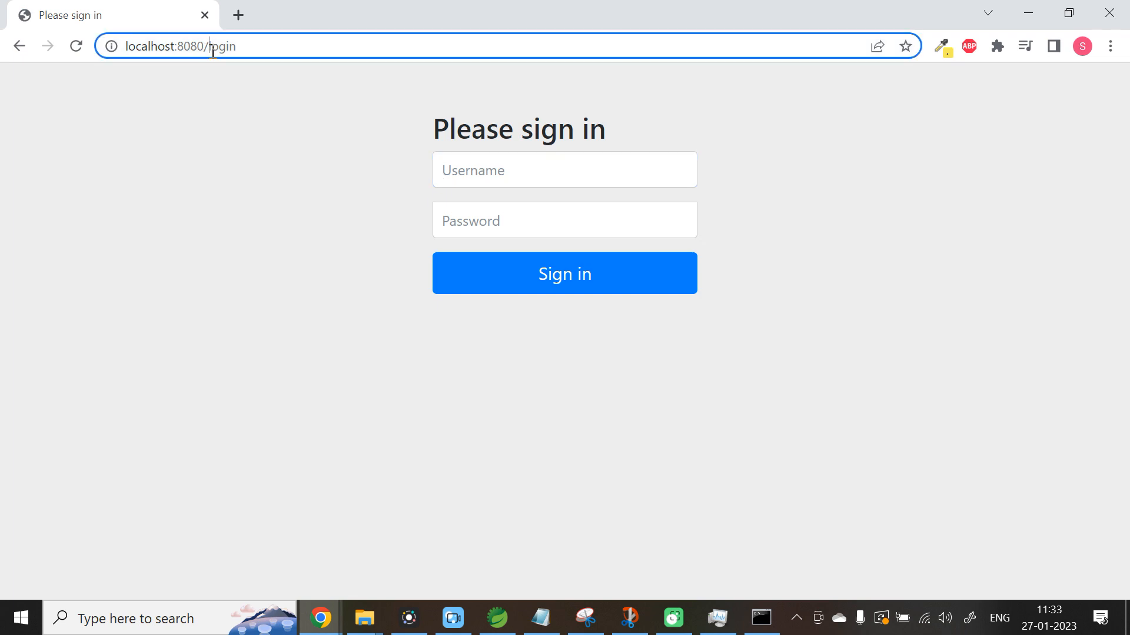
{"action": "left_click", "coordinate": [564, 170]}
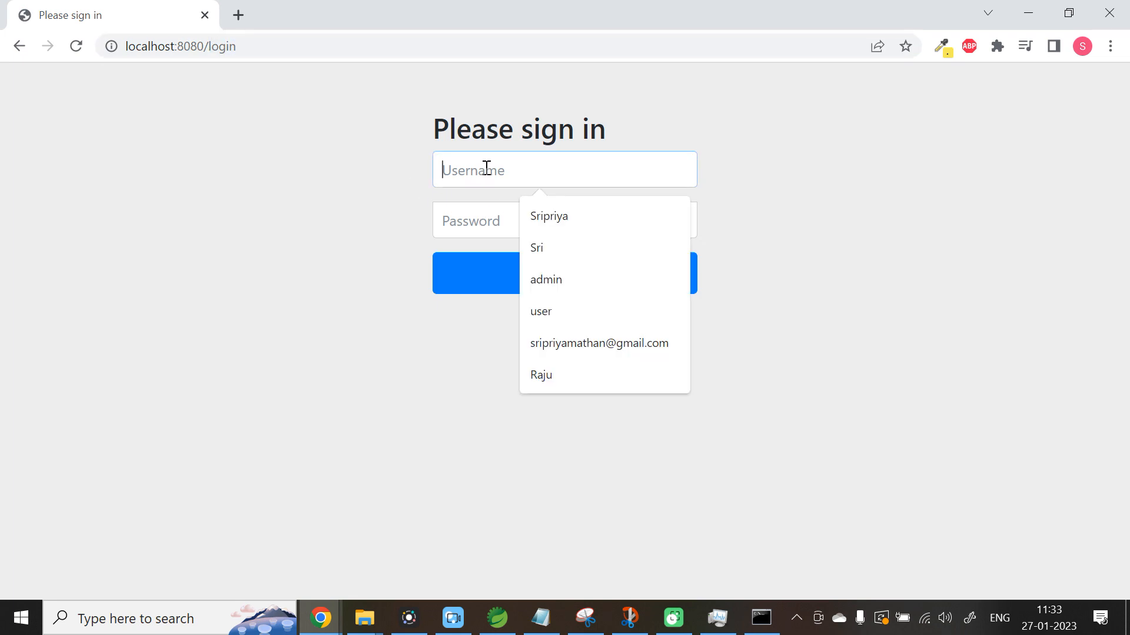
{"action": "type", "text": "sri"}
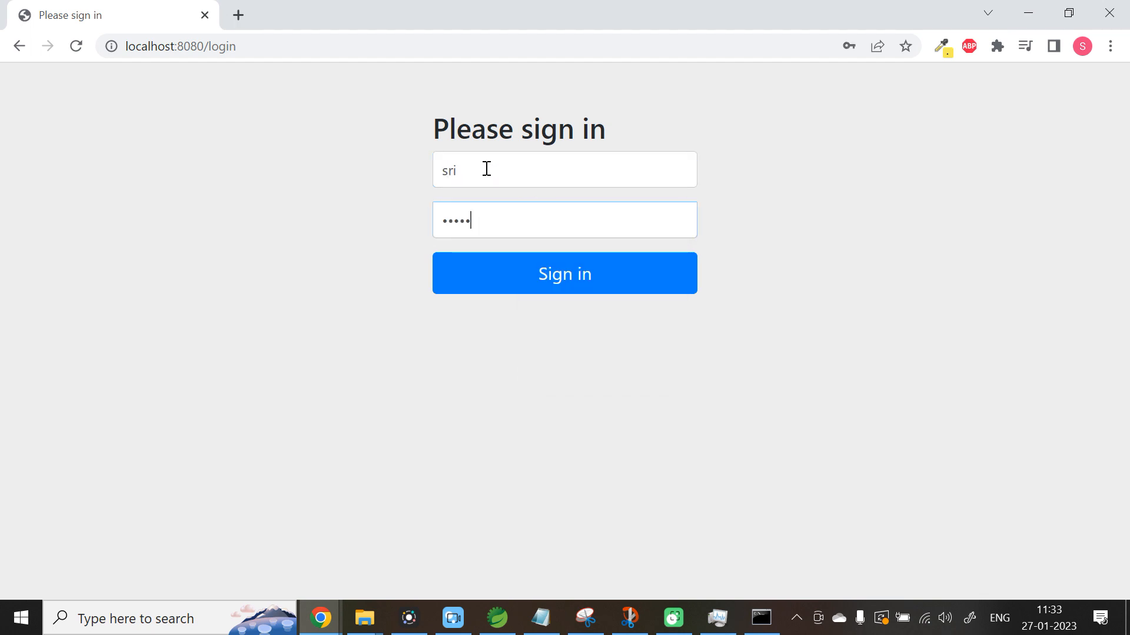
{"action": "left_click", "coordinate": [563, 273]}
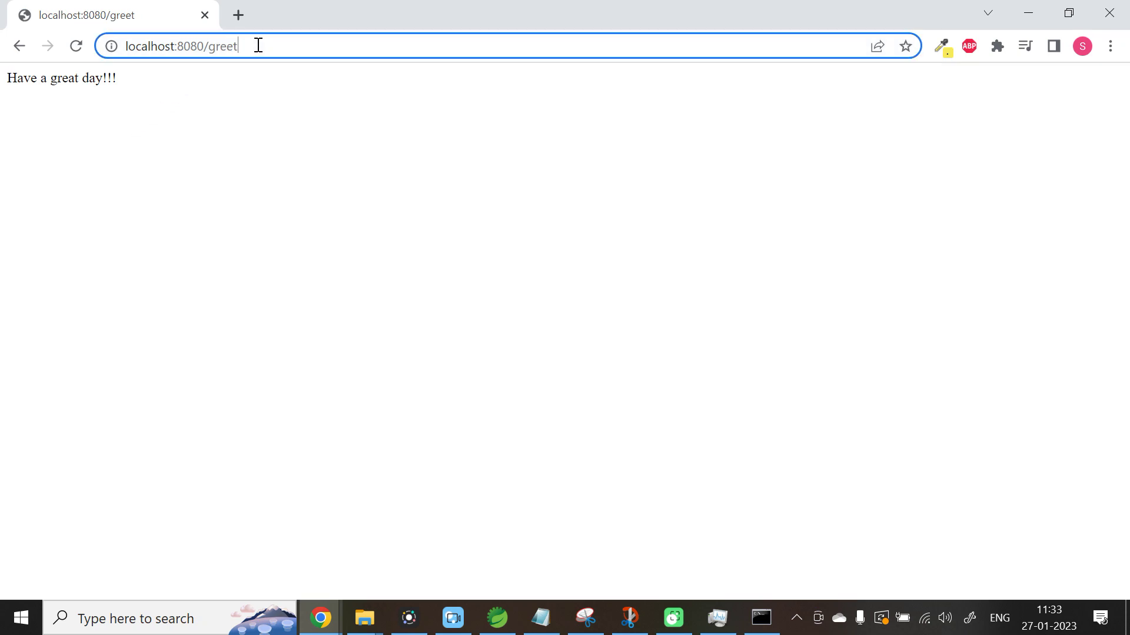